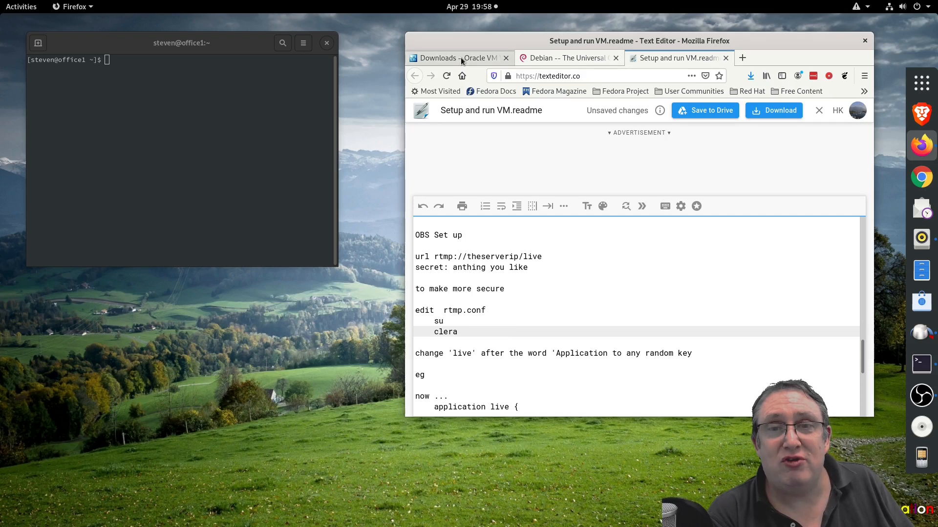
# Review the VirtualBox downloads page, then bring up the Debian home page.
pyautogui.click(454, 58)
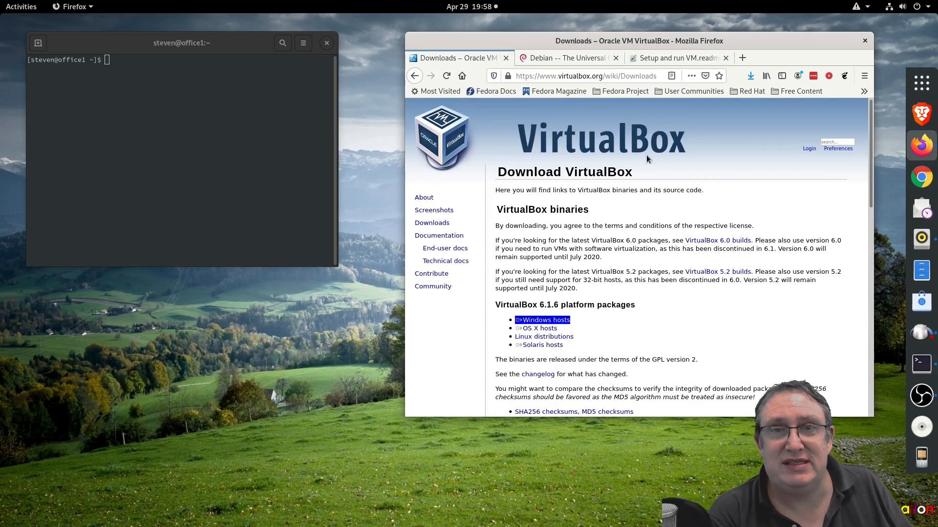
pyautogui.moveTo(638, 237)
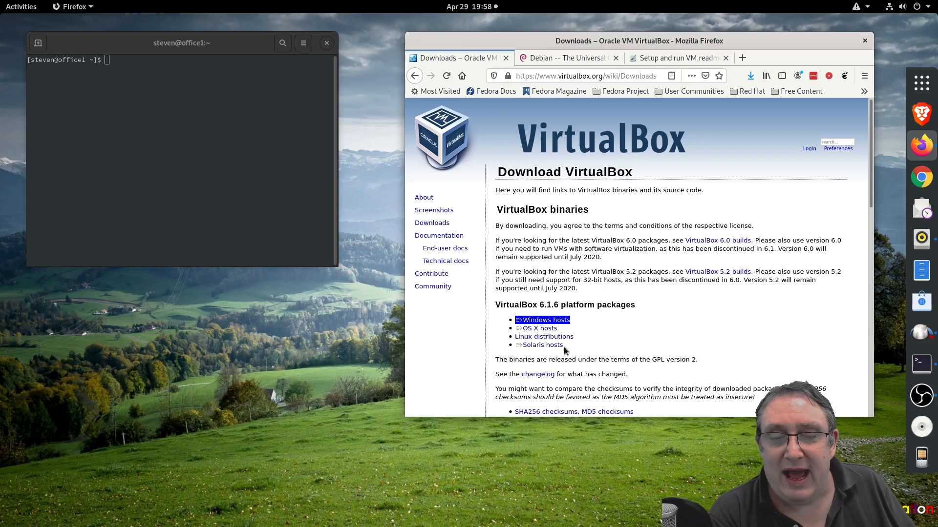
pyautogui.moveTo(539, 329)
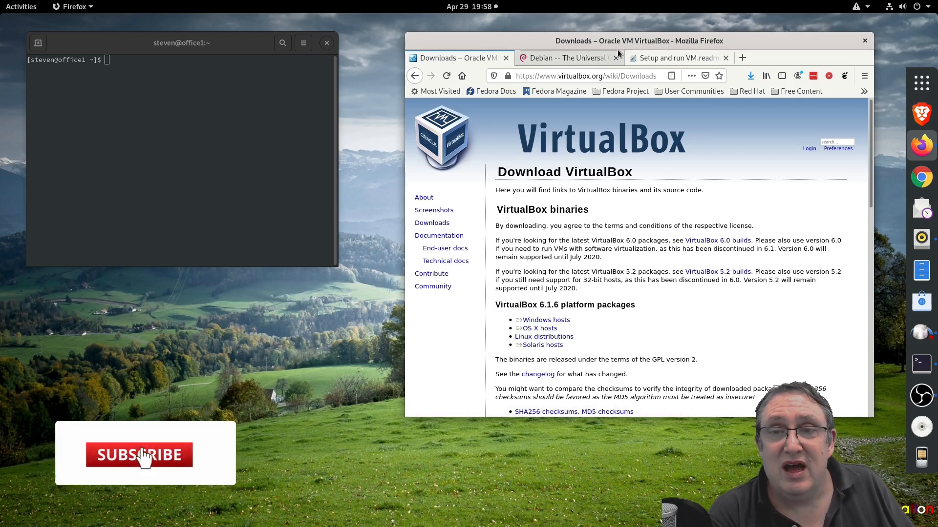
pyautogui.click(565, 57)
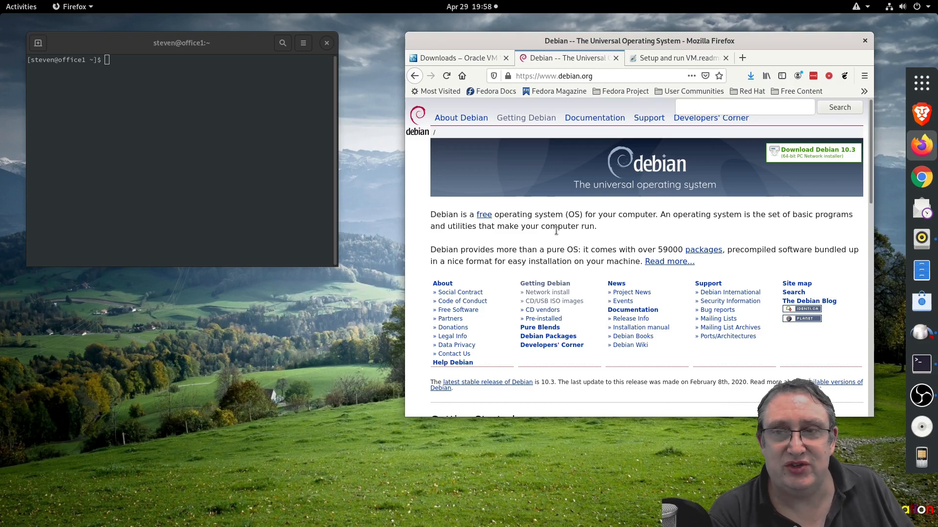
pyautogui.moveTo(638, 57)
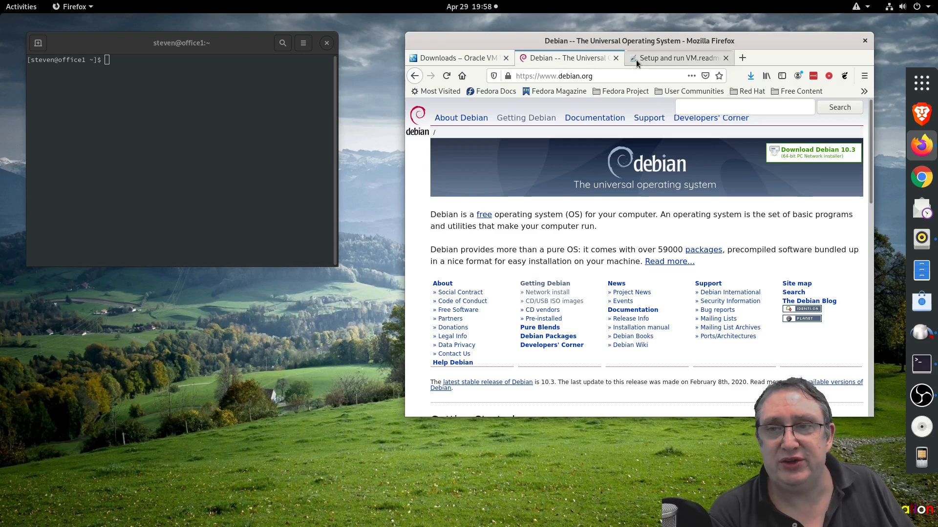
# From the setup readme, open the drive.google.com link in a new tab.
pyautogui.click(676, 58)
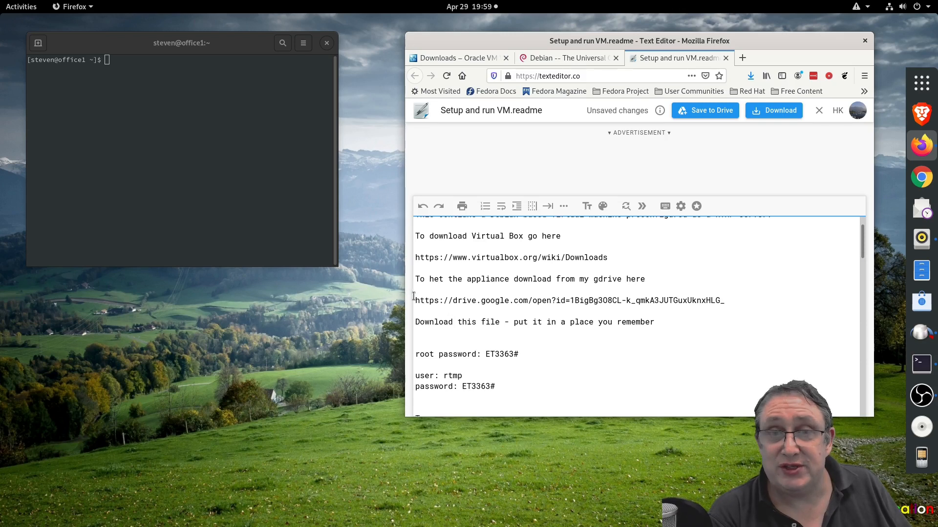
pyautogui.moveTo(443, 310)
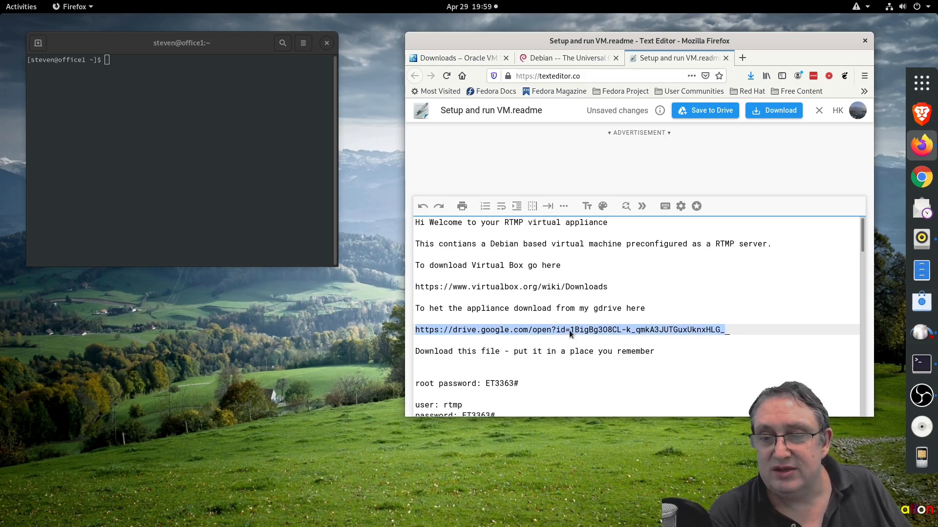
pyautogui.rightClick(569, 329)
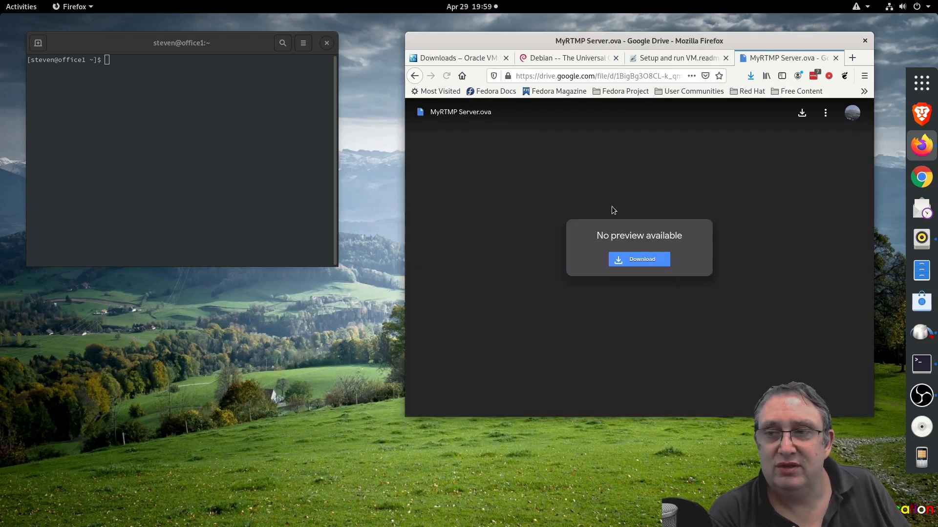
# Download MyRTMP Server.ova from Drive, choosing Download anyway past the virus-scan warning.
pyautogui.click(865, 57)
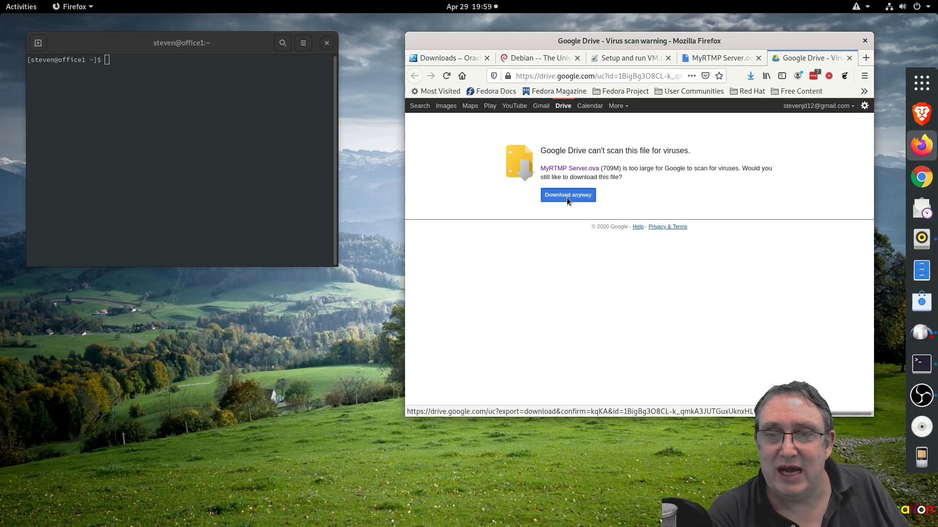
pyautogui.click(567, 196)
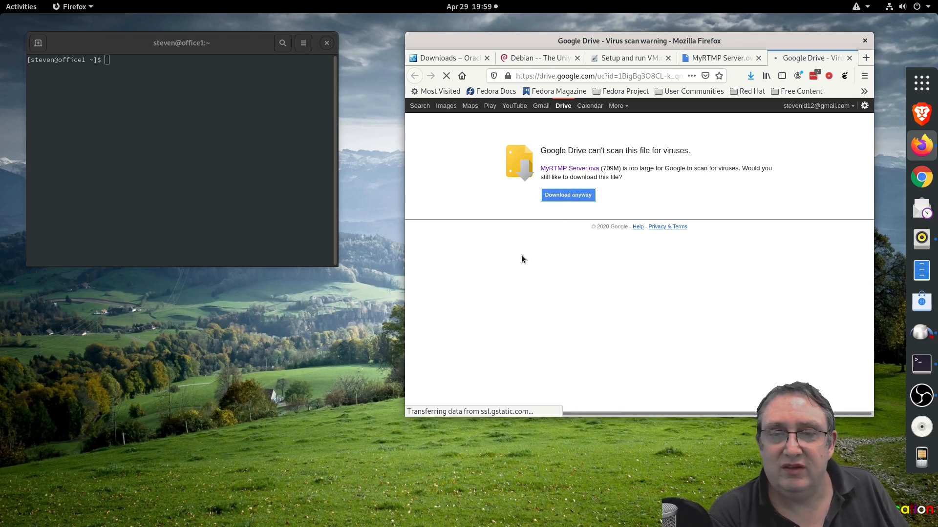
pyautogui.click(567, 196)
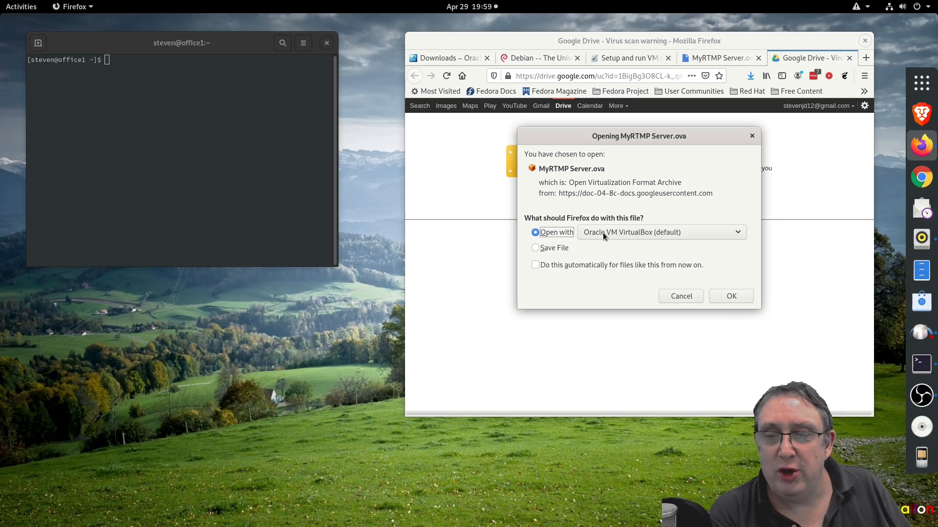
pyautogui.moveTo(694, 193)
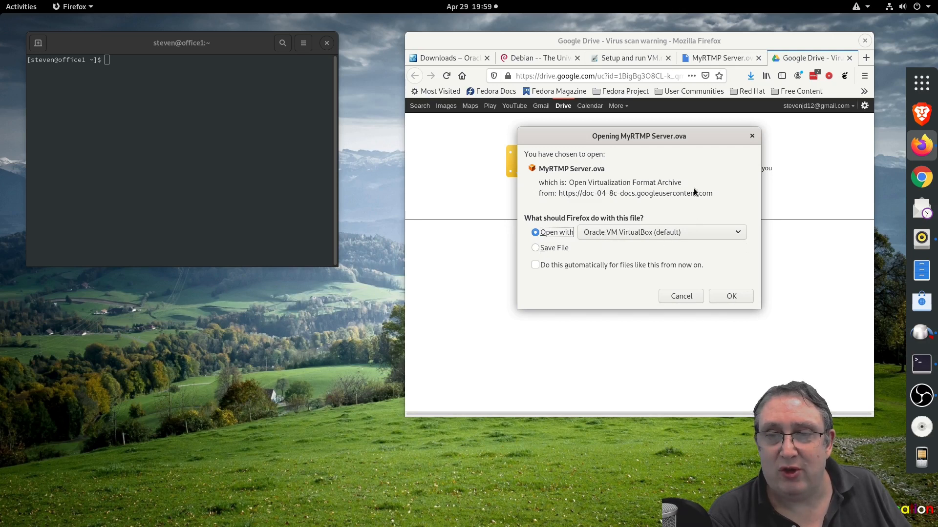
pyautogui.moveTo(617, 307)
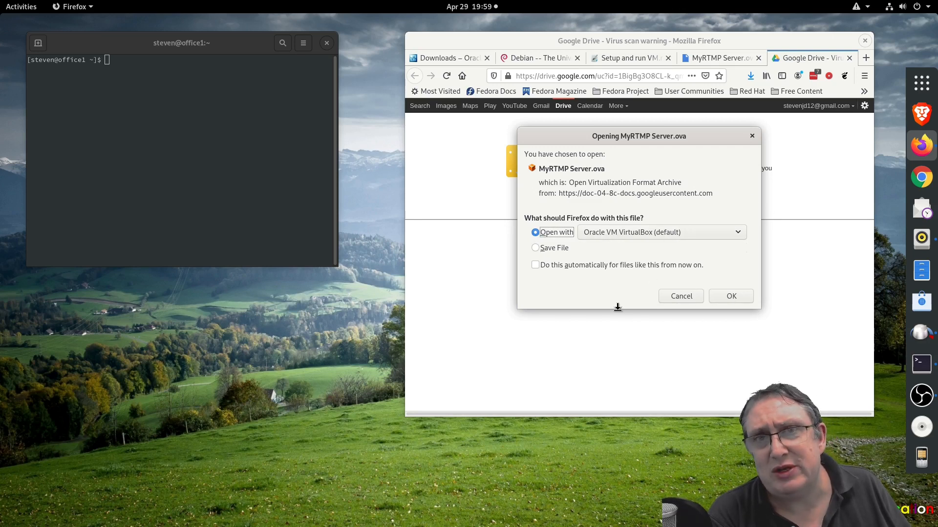
pyautogui.moveTo(595, 211)
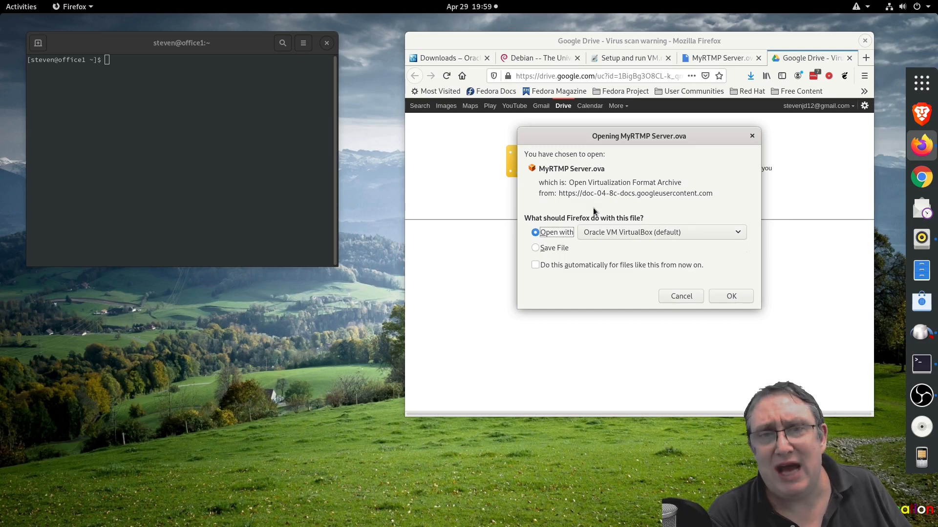
pyautogui.moveTo(726, 303)
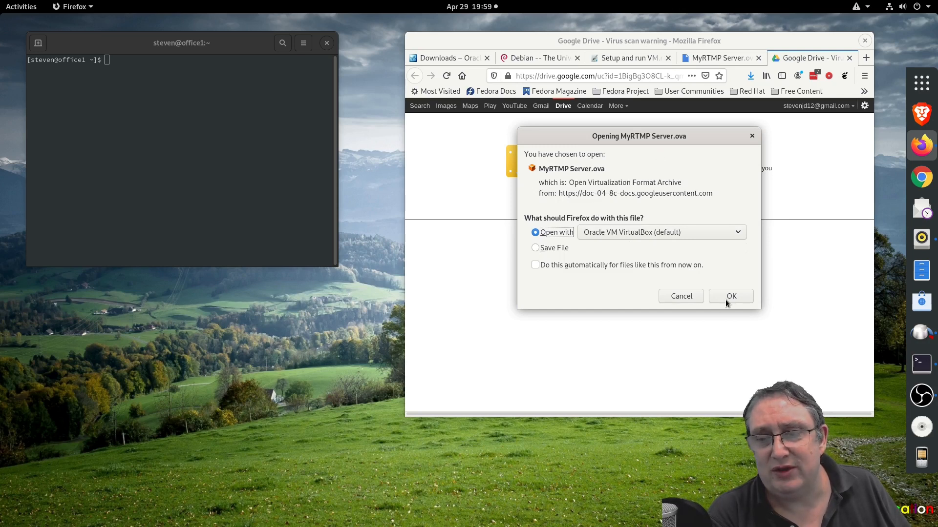
# Open the .ova with VirtualBox and import the MyRTMP Server appliance with its default settings.
pyautogui.click(730, 296)
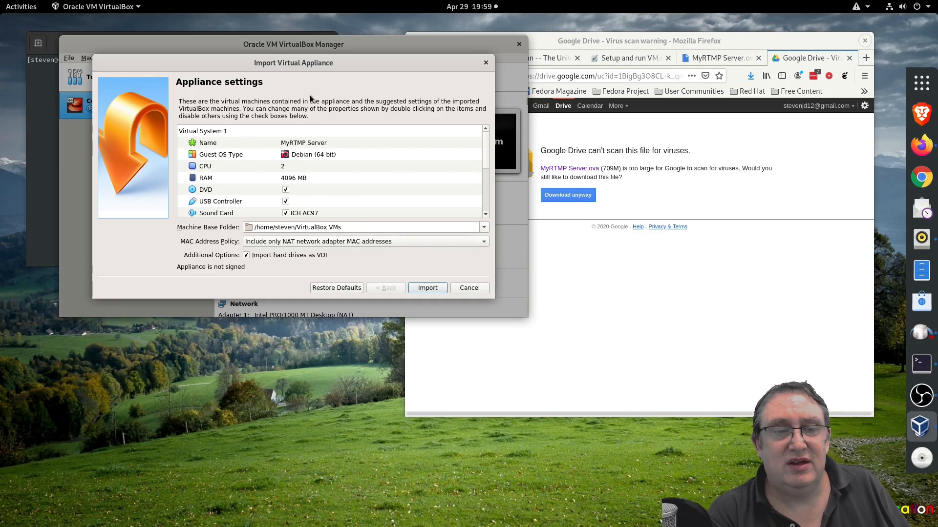
pyautogui.moveTo(269, 155)
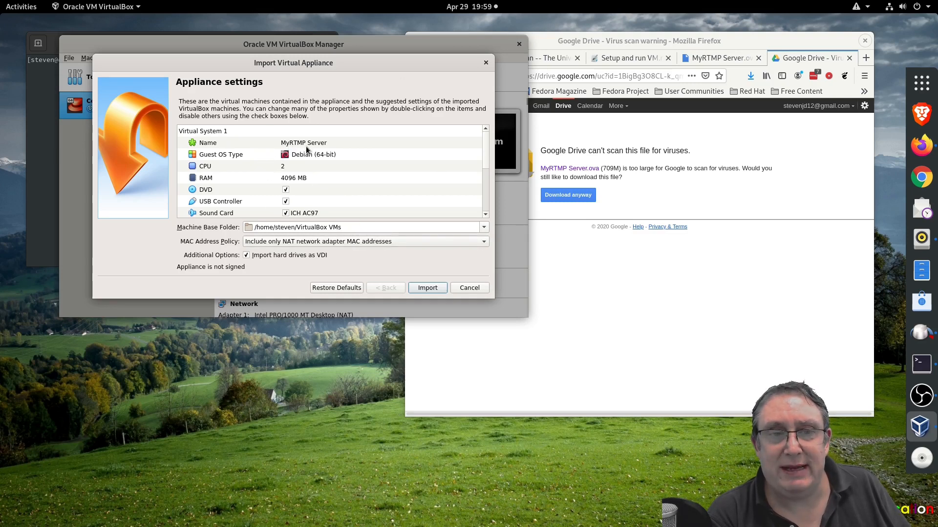
pyautogui.moveTo(294, 184)
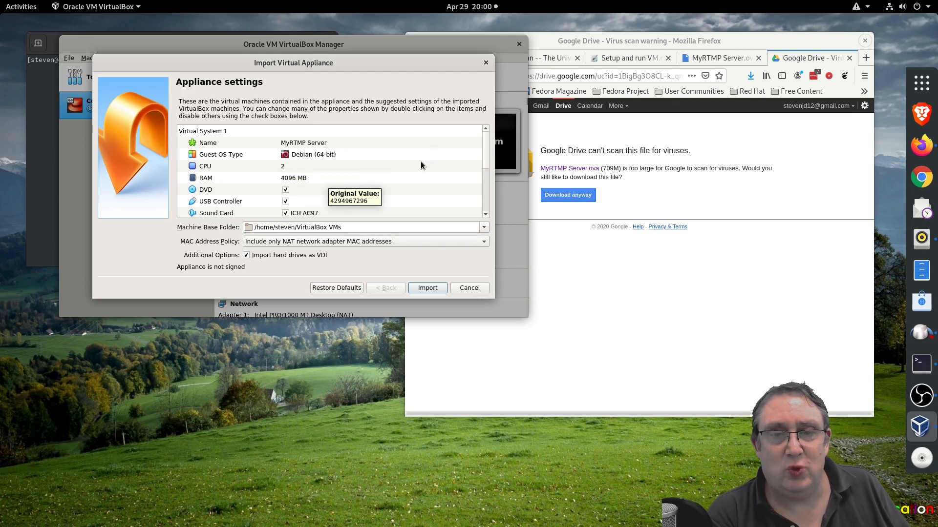
pyautogui.moveTo(356, 223)
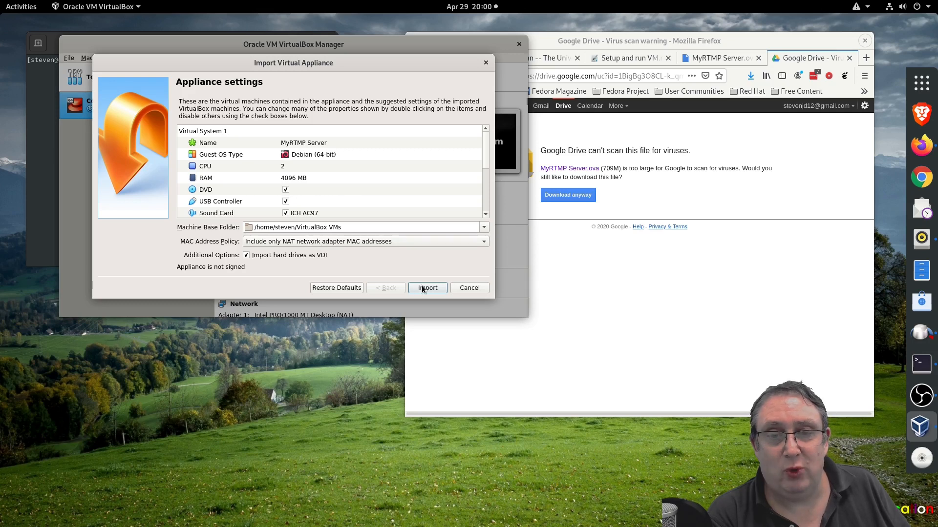
pyautogui.click(427, 288)
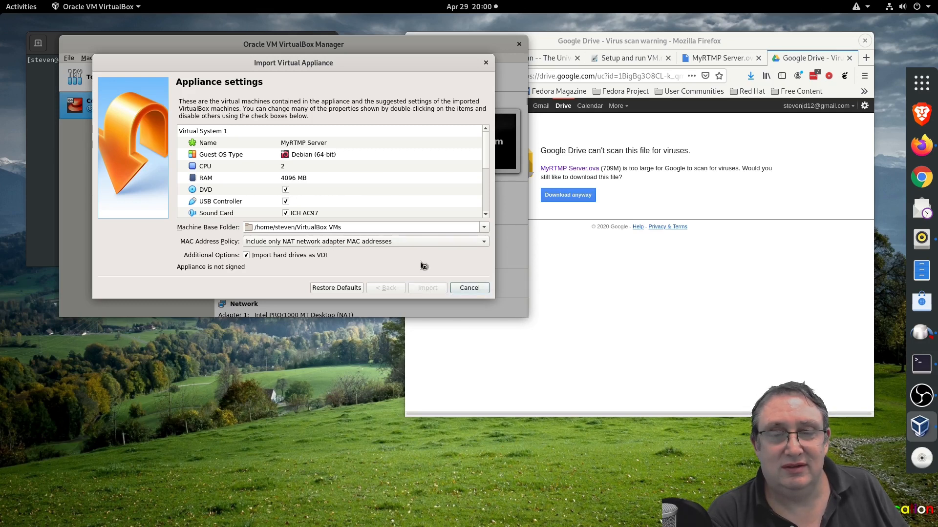
pyautogui.click(427, 288)
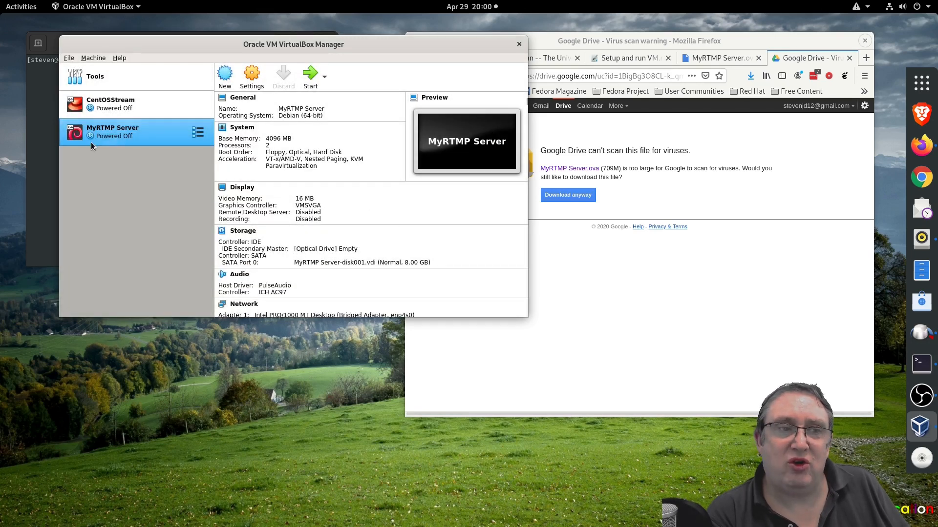
pyautogui.moveTo(118, 139)
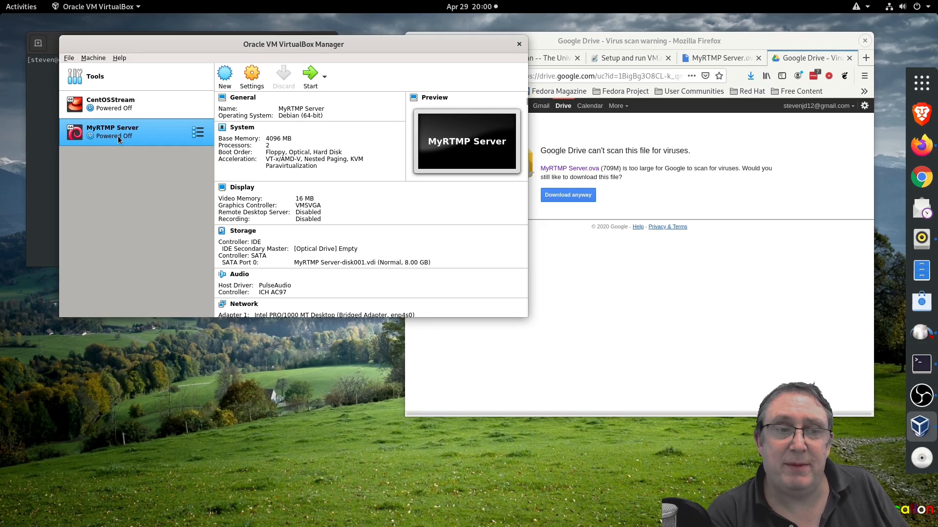
pyautogui.moveTo(119, 136)
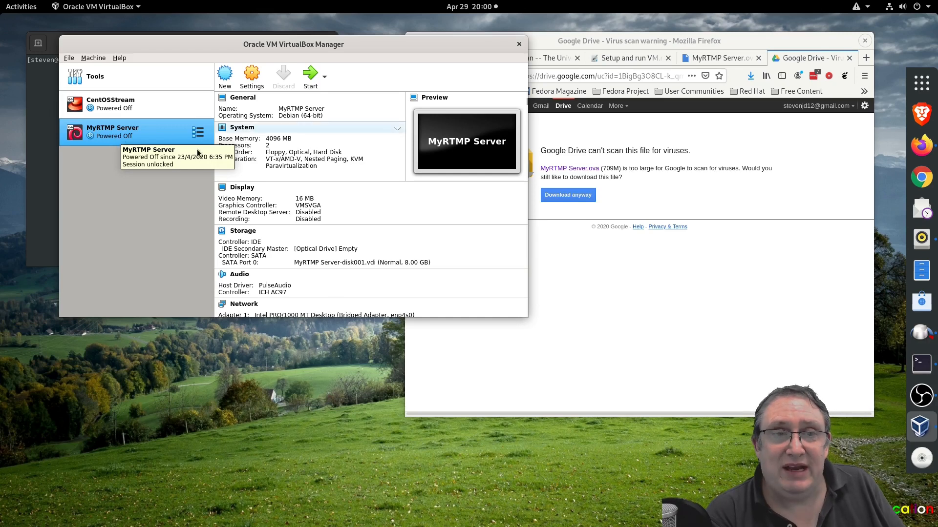
pyautogui.moveTo(314, 54)
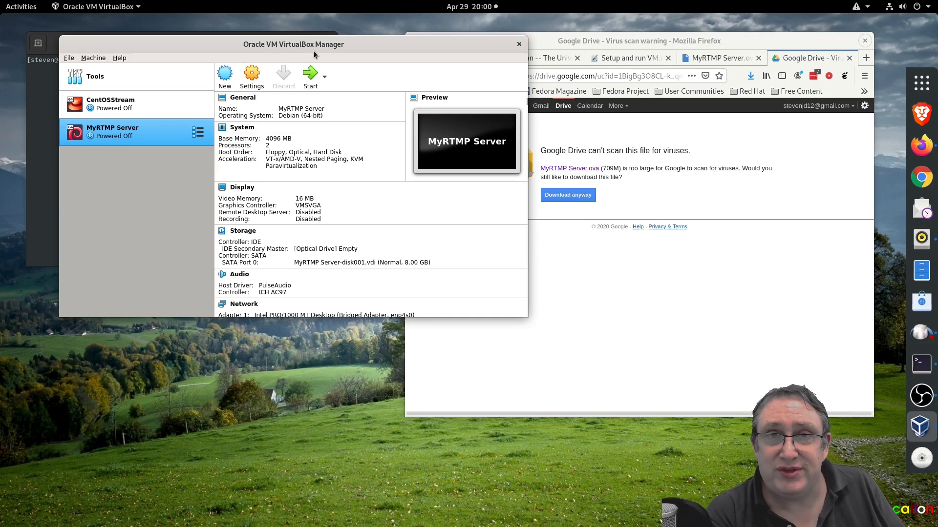
pyautogui.moveTo(310, 75)
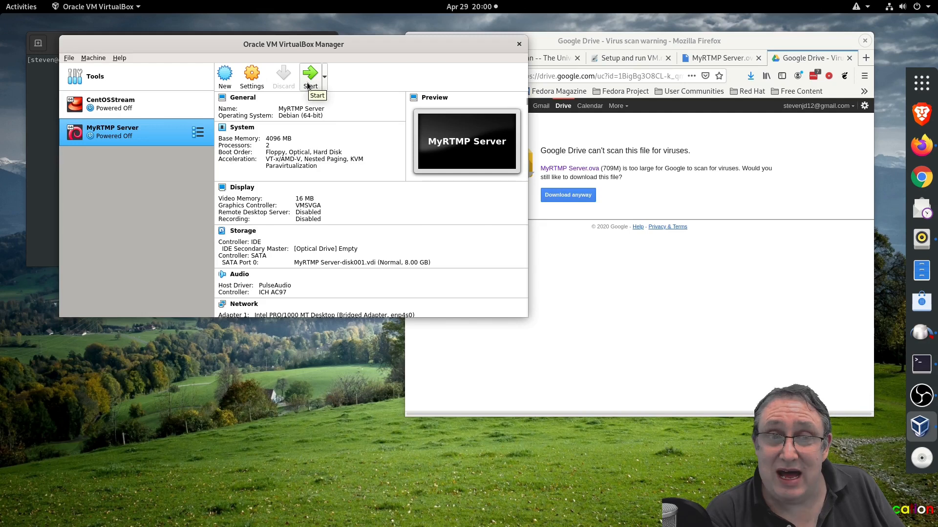
# Boot the MyRTMP Server VM with the toolbar Start arrow.
pyautogui.click(309, 73)
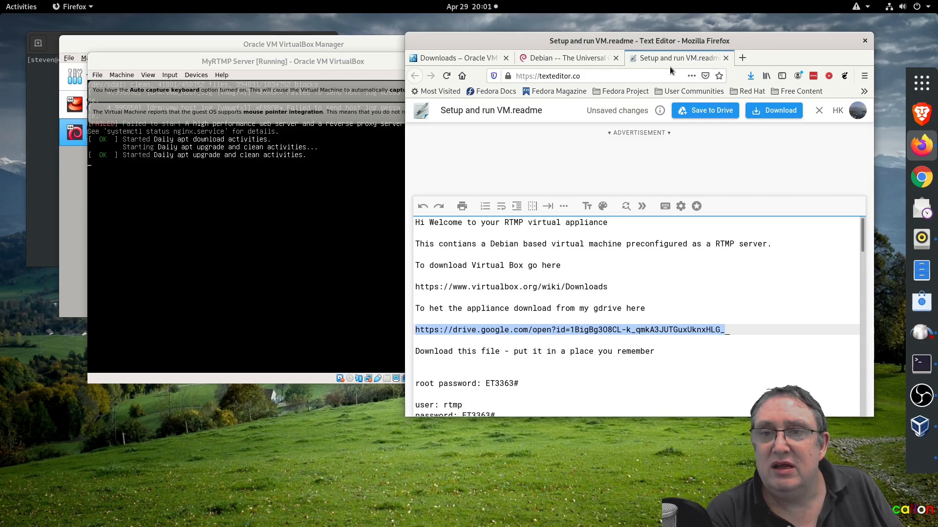
pyautogui.scroll(-3)
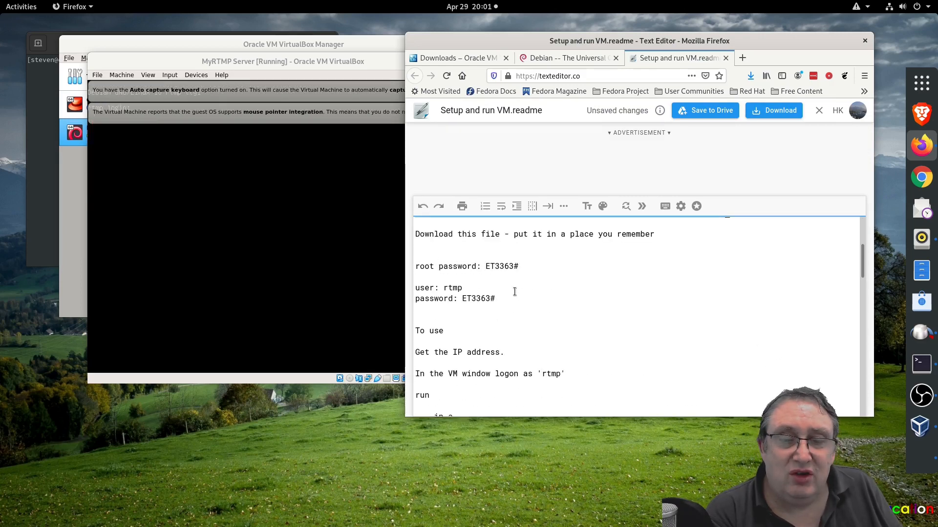
pyautogui.scroll(-3)
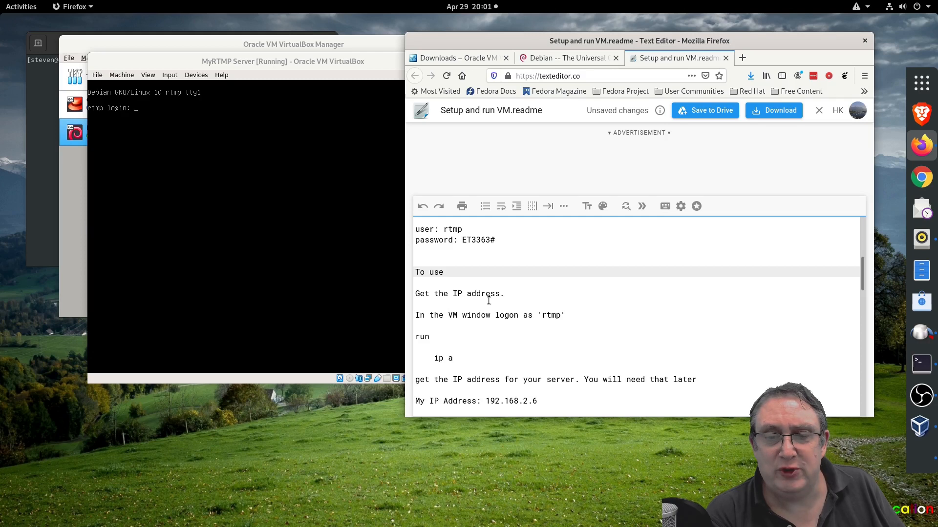
pyautogui.scroll(3)
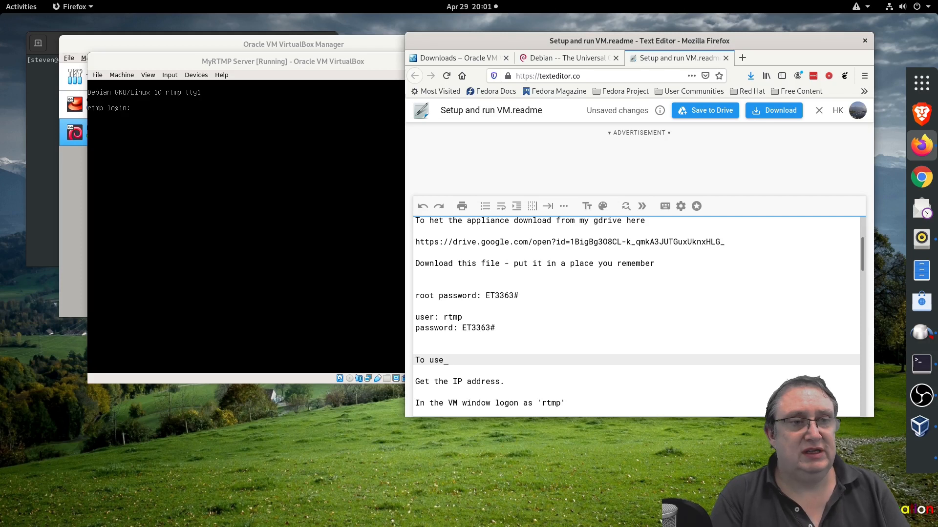
# Log in to the VM console as rtmp and run 'ip a' to list its addresses.
pyautogui.write('rtm')
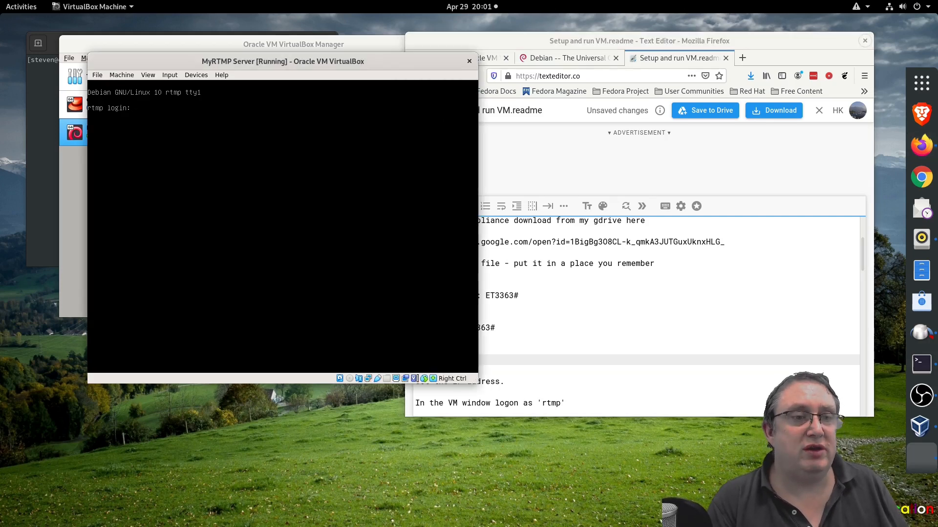
pyautogui.write('rtmp')
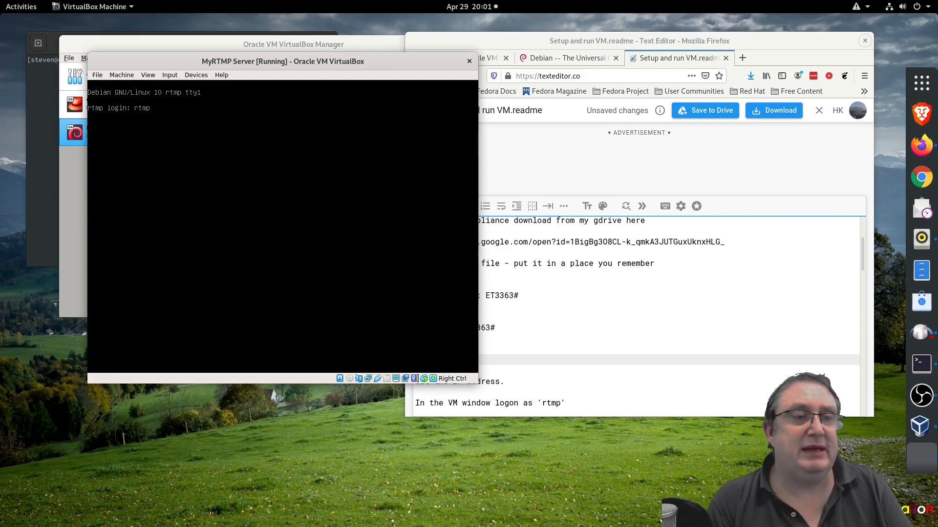
pyautogui.press('Return')
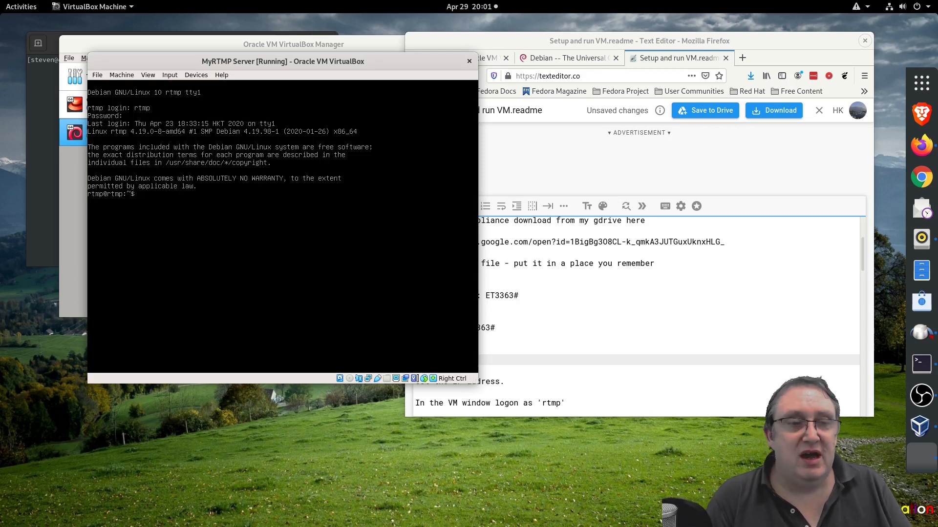
pyautogui.write('ip')
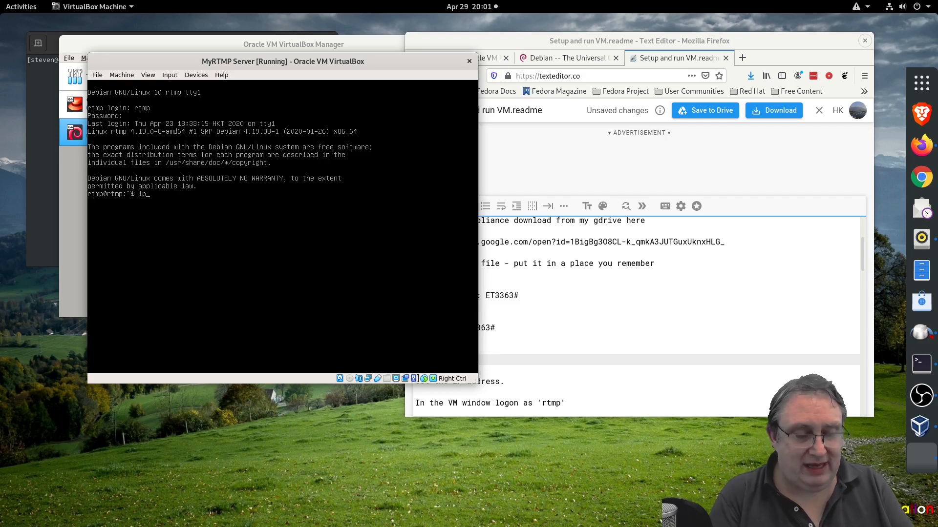
pyautogui.write('a')
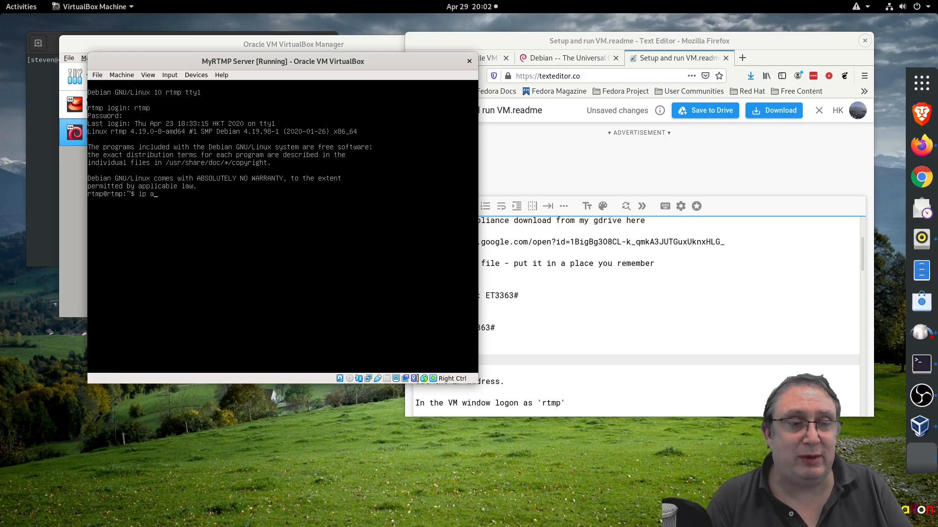
pyautogui.press('Return')
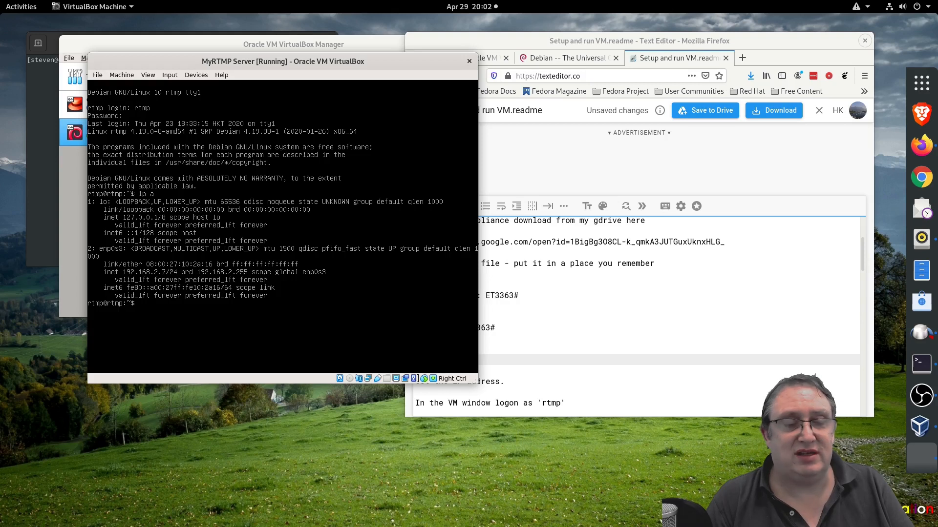
pyautogui.moveTo(141, 304)
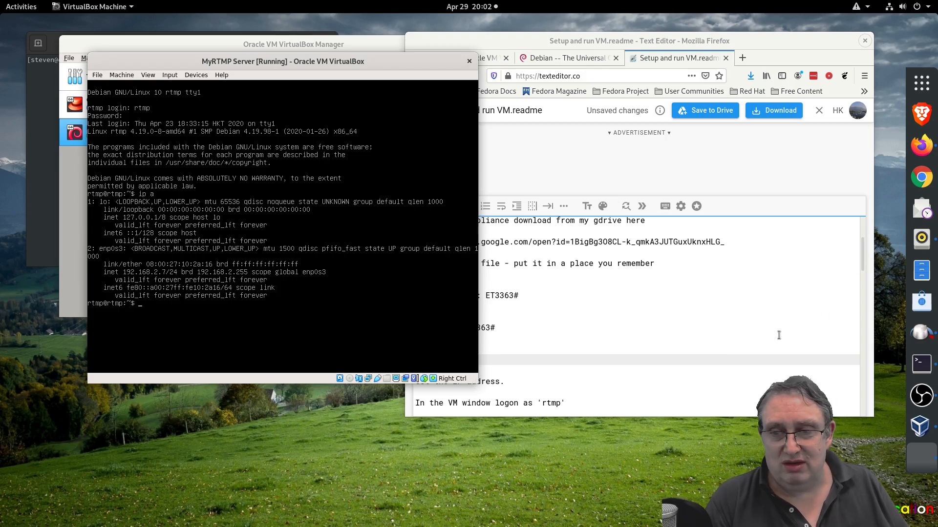
pyautogui.scroll(-3)
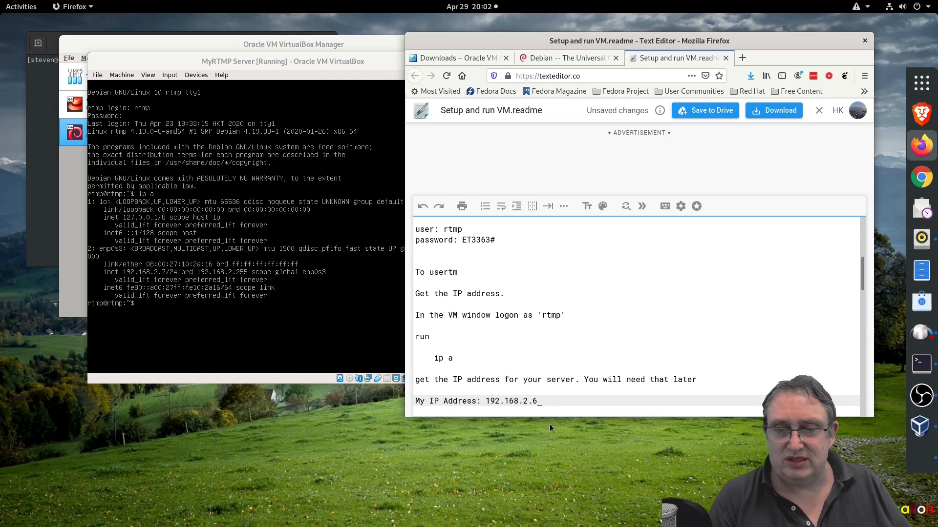
# Fix the noted IP to 192.168.2.7, minimise the VM console and begin an ssh command.
pyautogui.press('BackSpace')
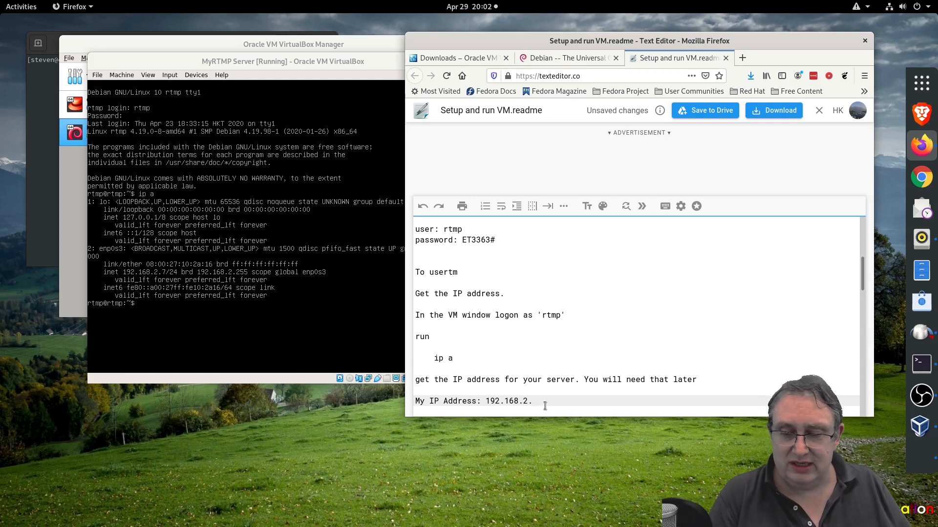
pyautogui.write('7')
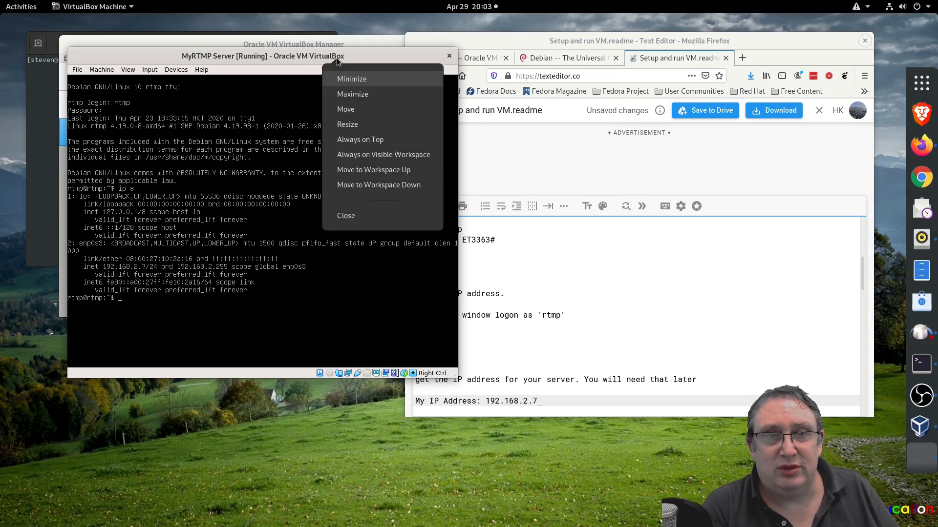
pyautogui.click(351, 79)
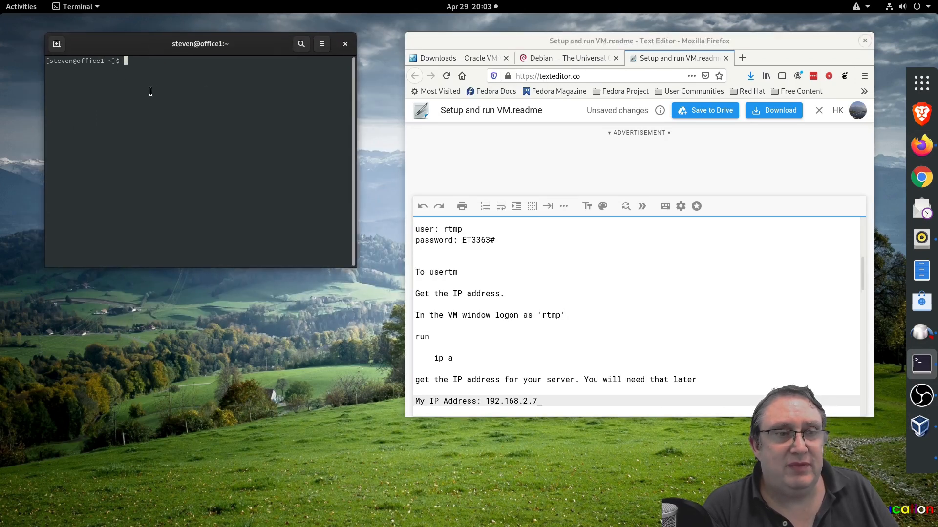
pyautogui.write('ssh rt')
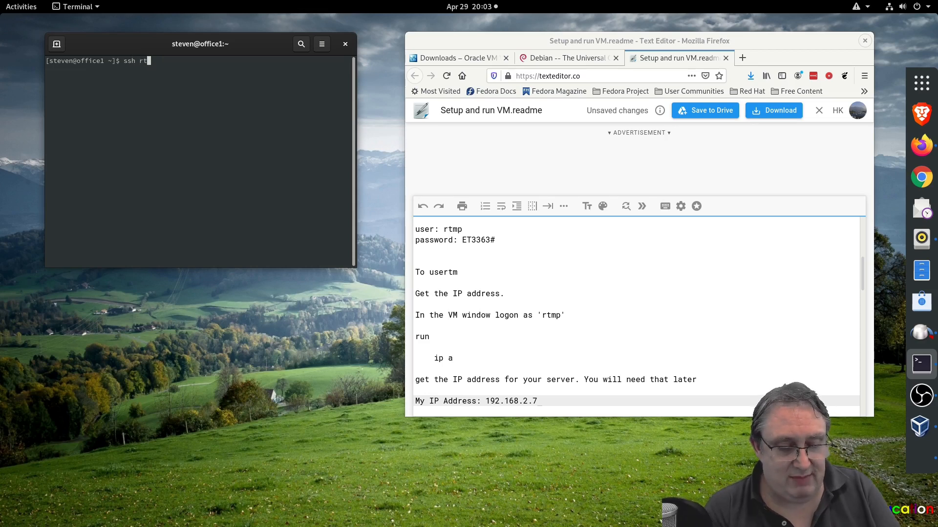
pyautogui.write('mp')
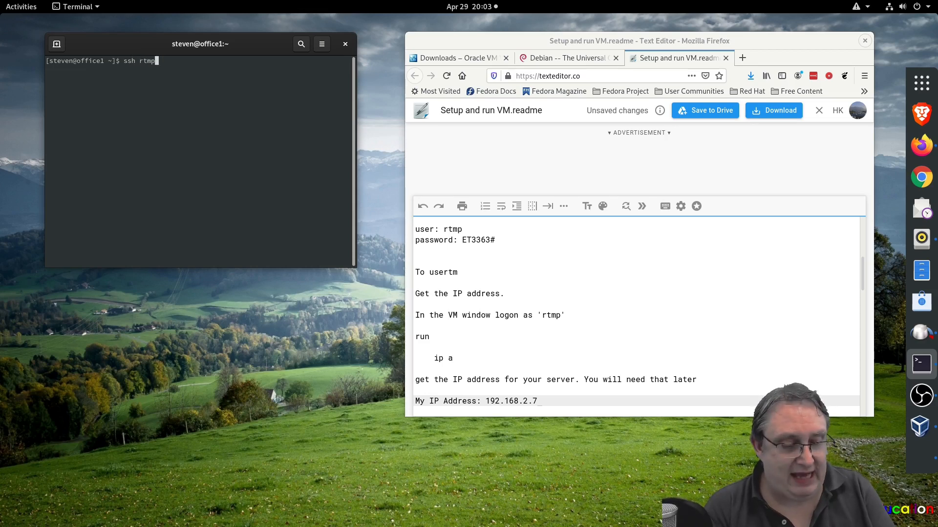
pyautogui.write('@')
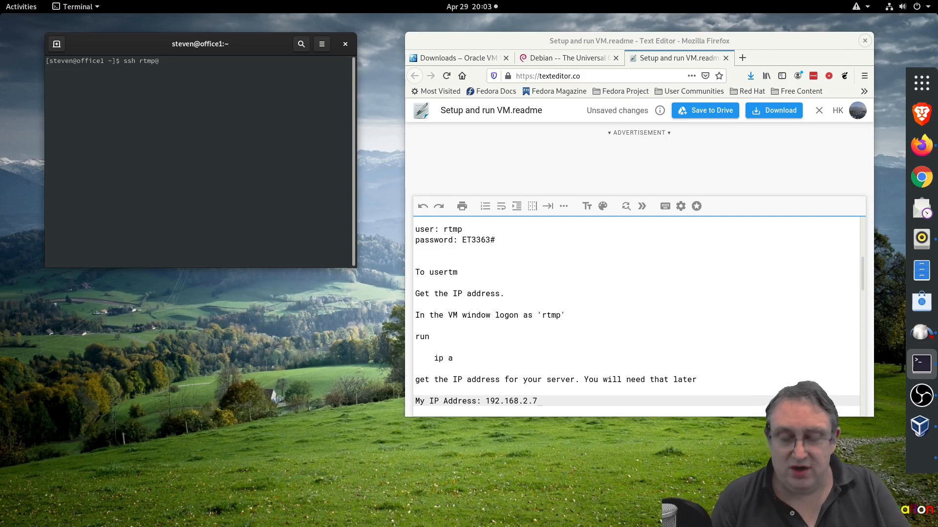
pyautogui.write('192.168.2.7')
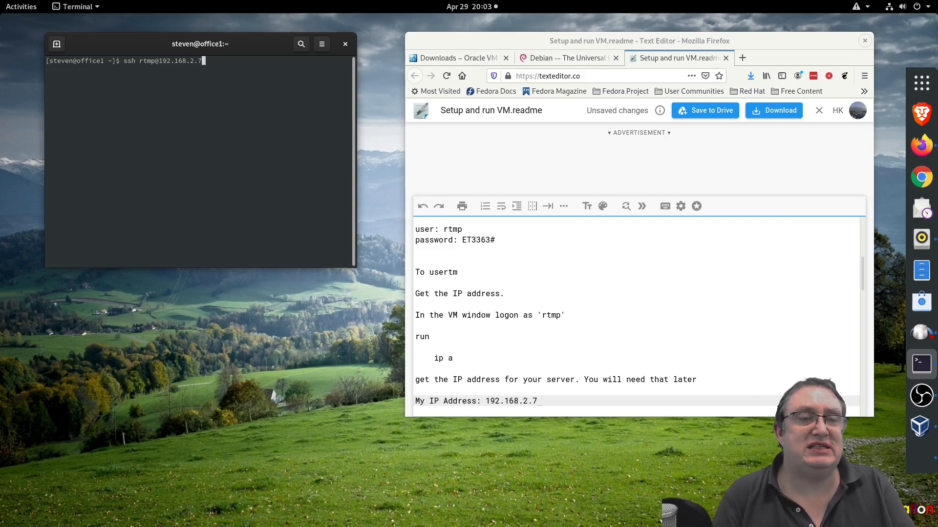
pyautogui.press('Return')
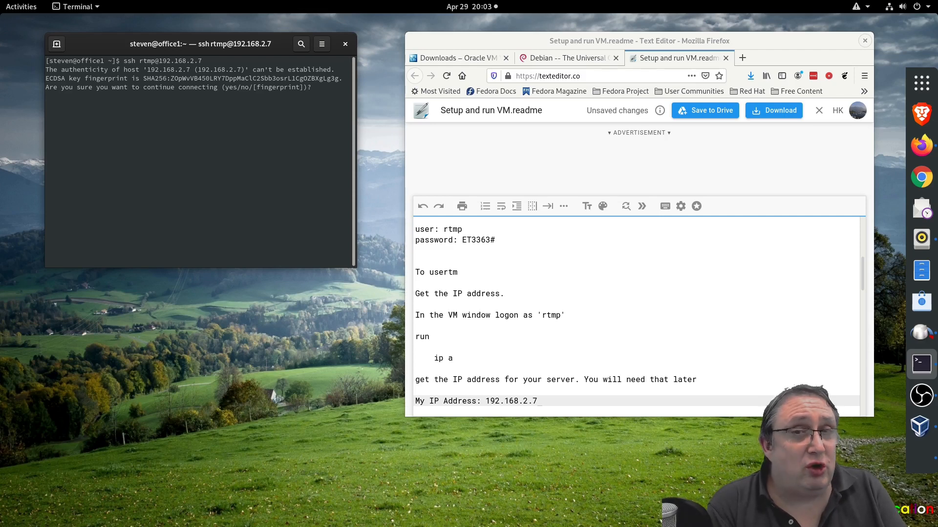
pyautogui.write('y')
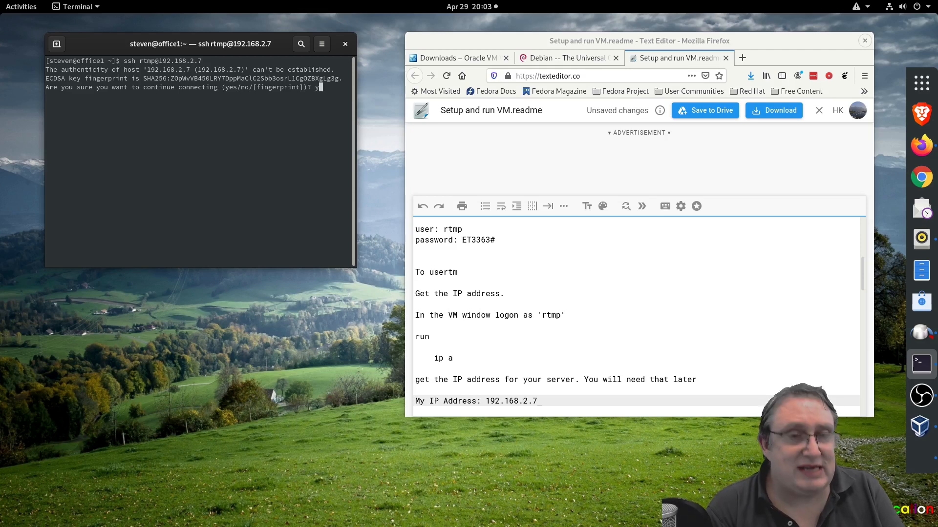
pyautogui.press('Return')
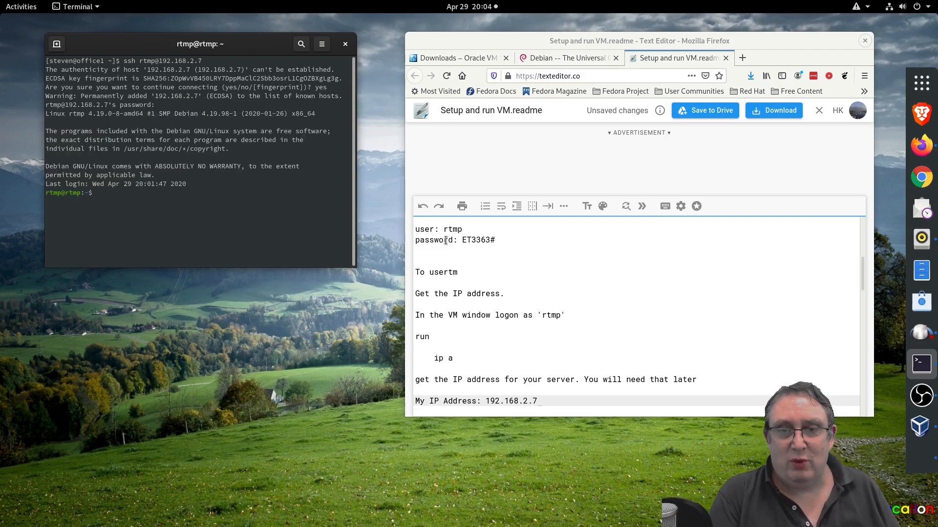
# Under the 'update rtmpservers.conf' note, add the line 'nano rtmpservers.conf'.
pyautogui.scroll(-3)
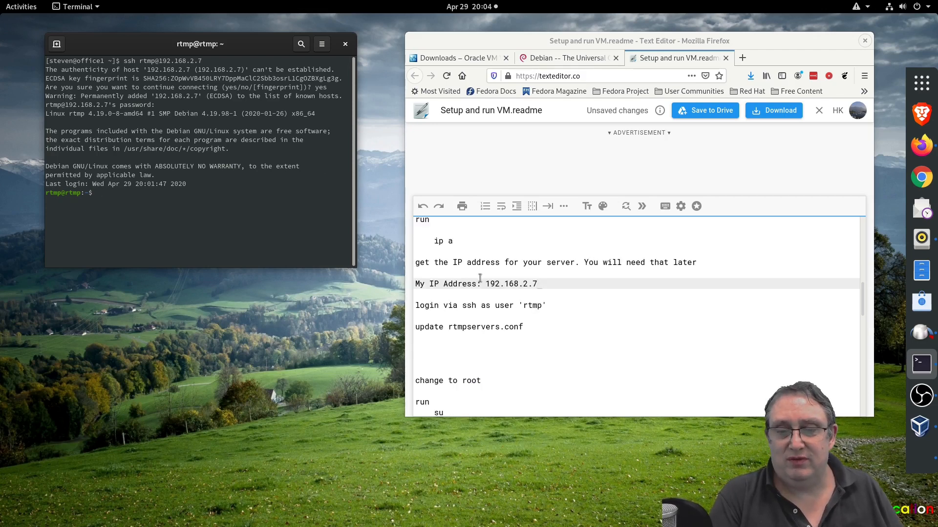
pyautogui.scroll(-3)
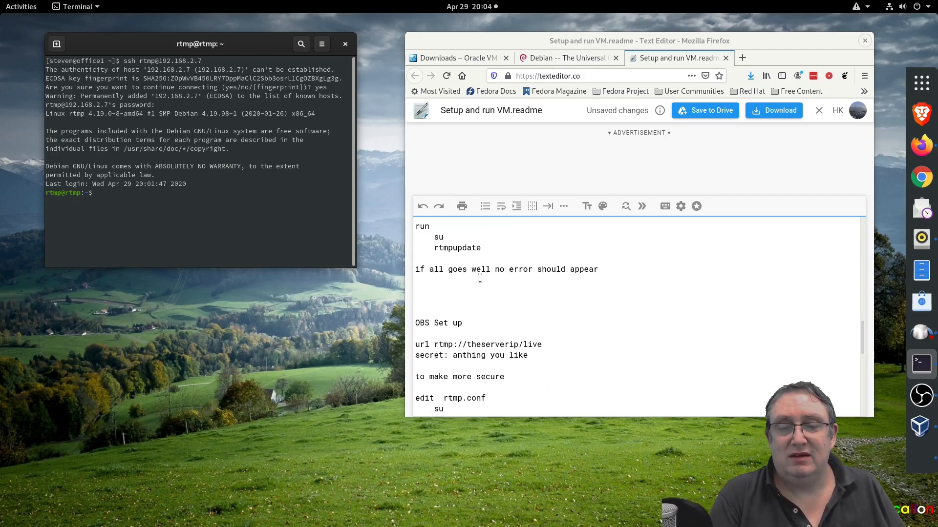
pyautogui.scroll(-3)
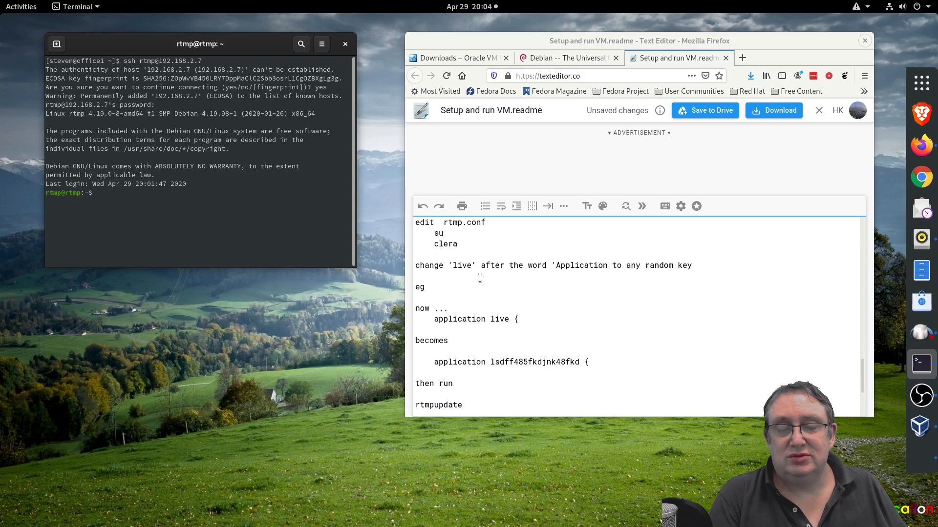
pyautogui.scroll(-3)
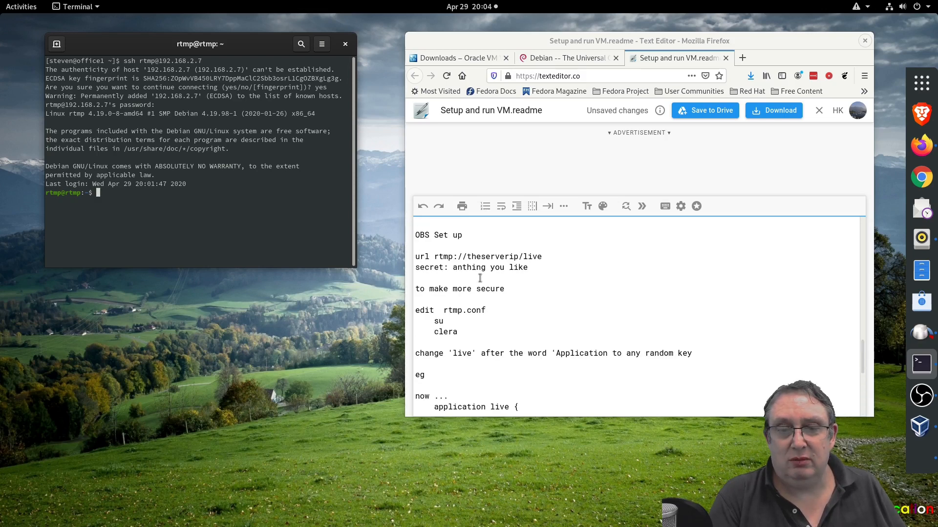
pyautogui.scroll(3)
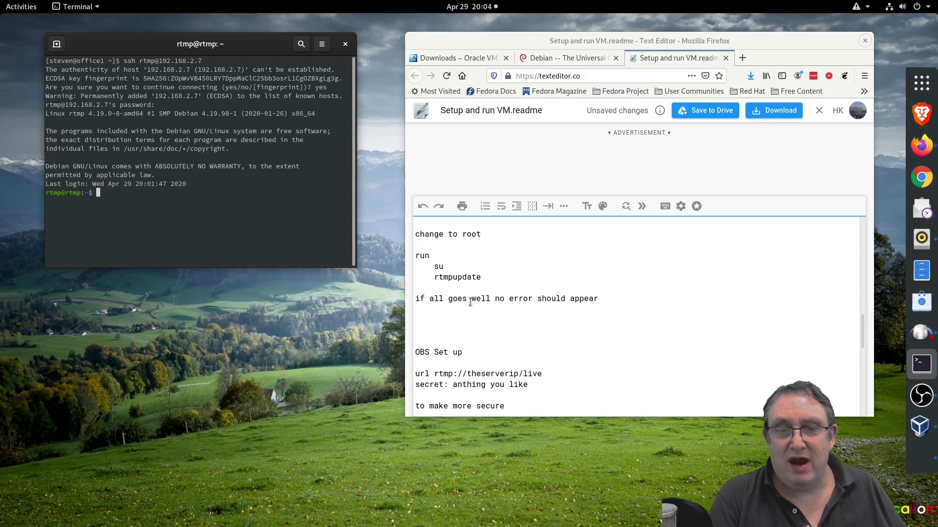
pyautogui.scroll(3)
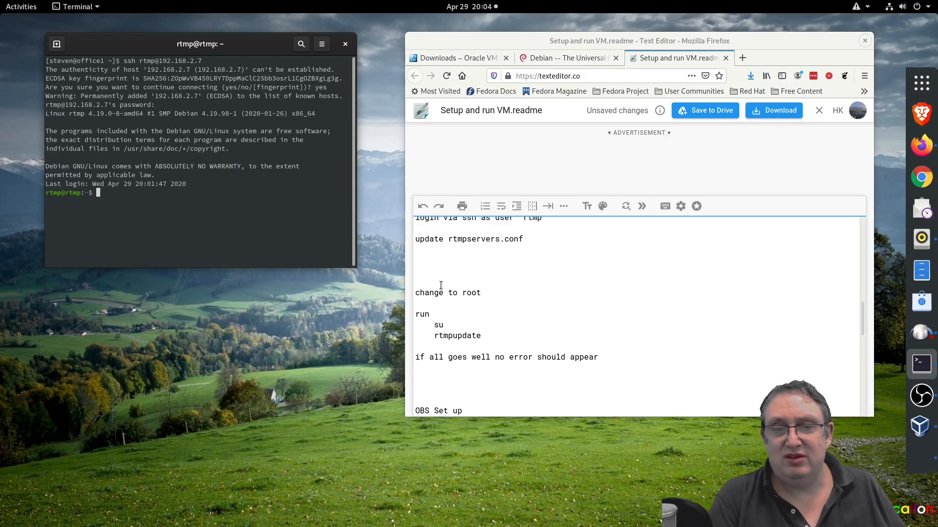
pyautogui.scroll(3)
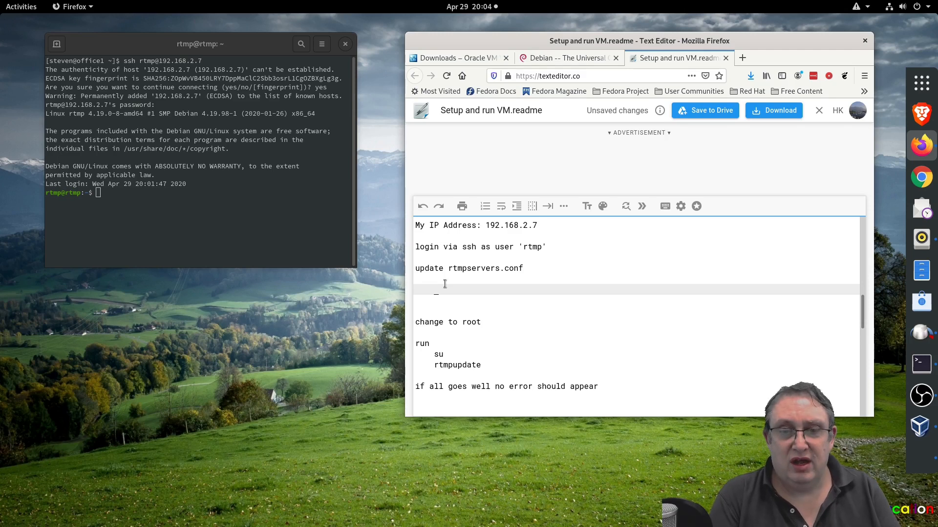
pyautogui.write('nano r')
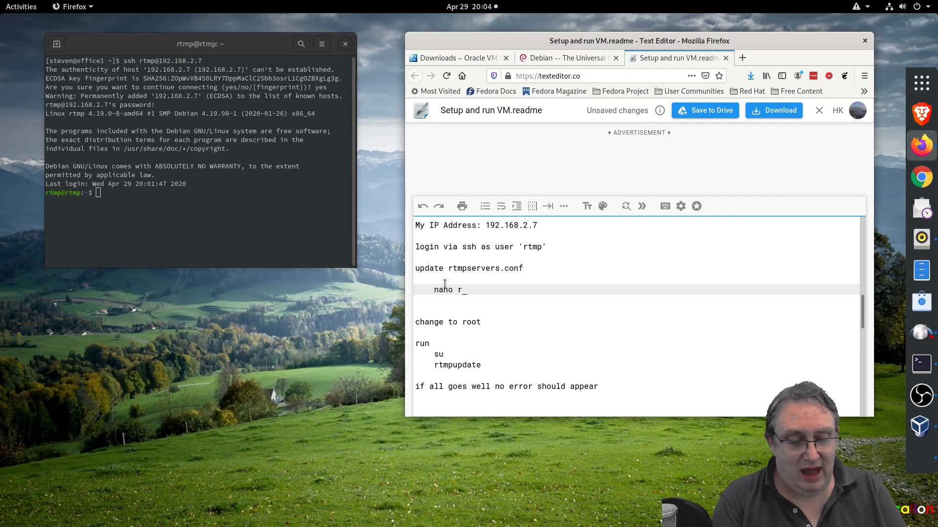
pyautogui.write('tmpservers')
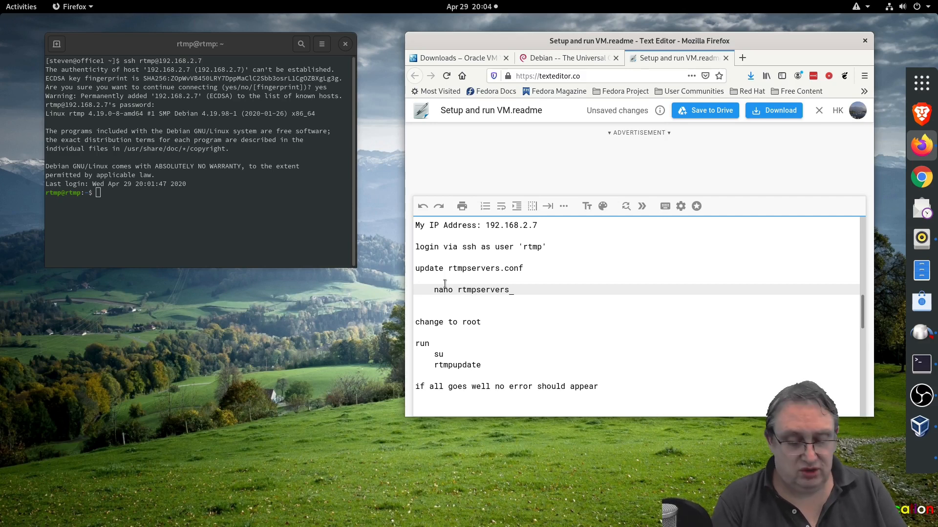
# Paste 'nano rtmpservers.conf' into the SSH terminal and run it to edit the config.
pyautogui.write('.conf')
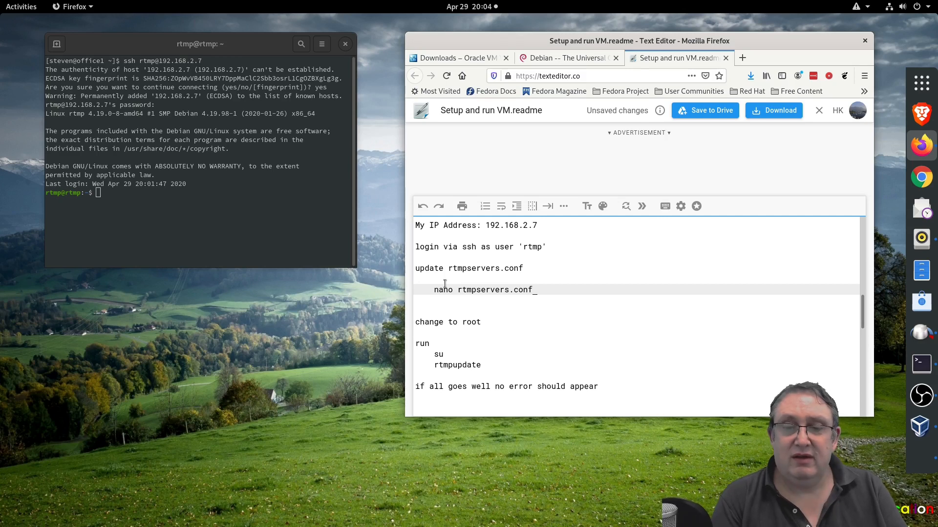
pyautogui.click(180, 198)
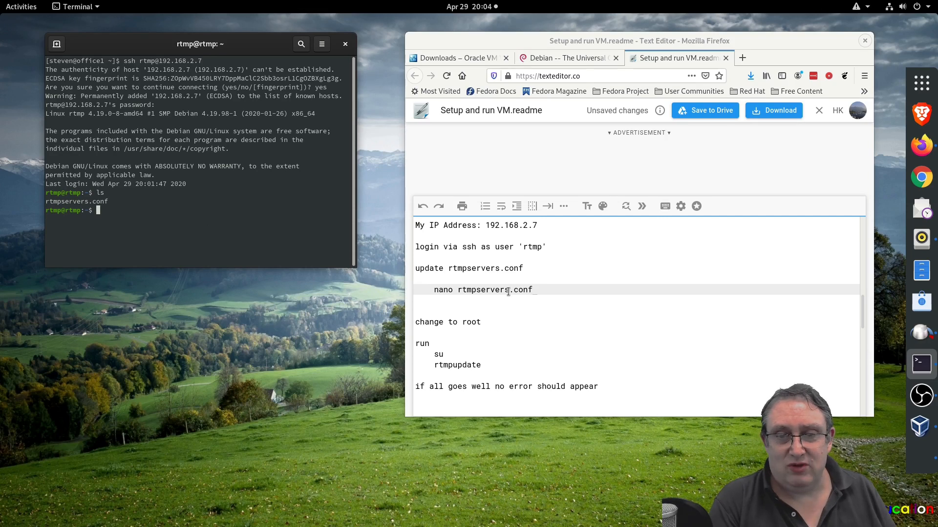
pyautogui.moveTo(383, 262)
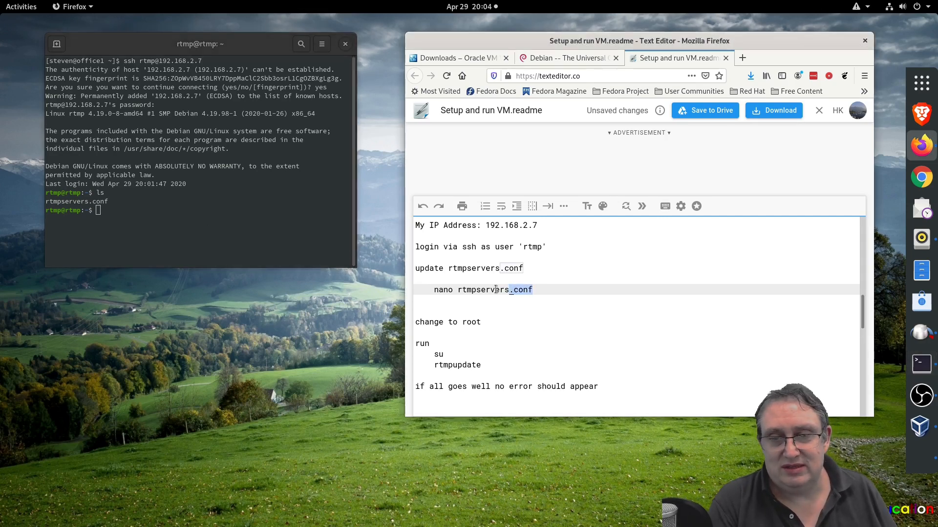
pyautogui.rightClick(493, 289)
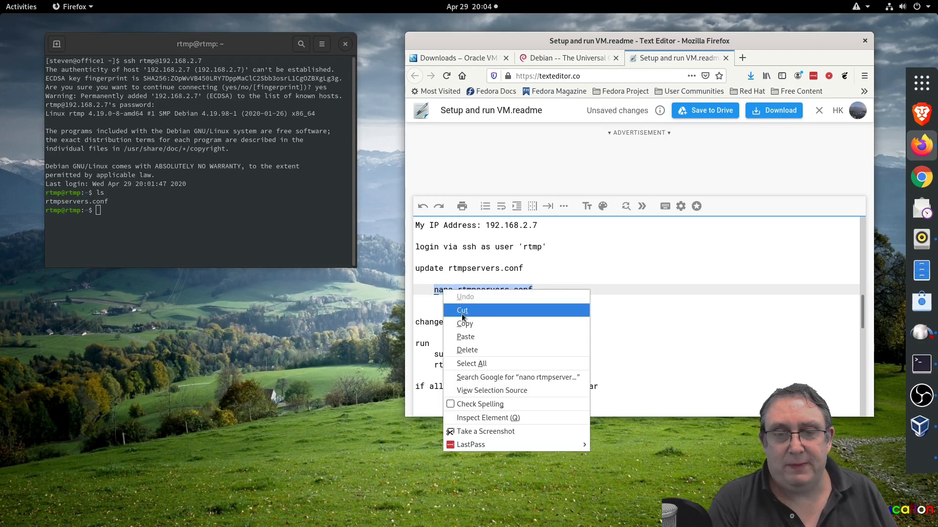
pyautogui.rightClick(102, 213)
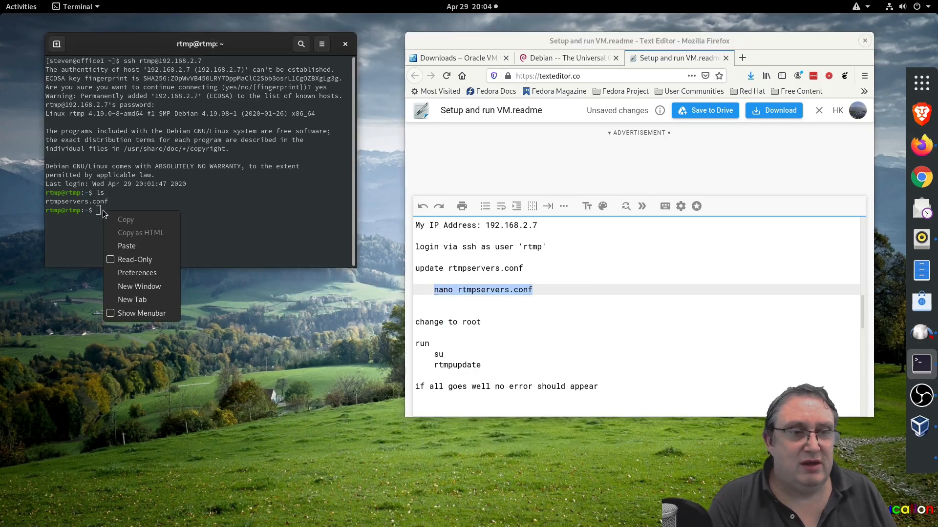
pyautogui.click(126, 246)
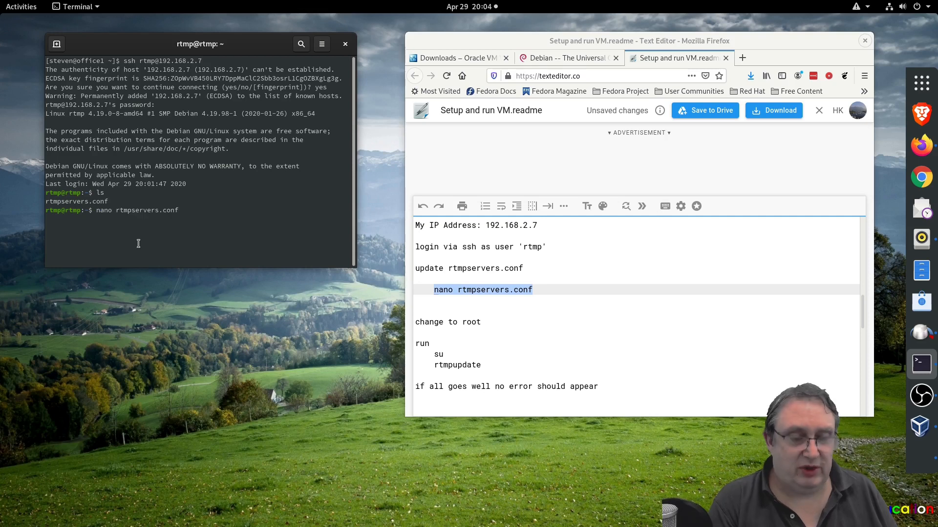
pyautogui.press('Return')
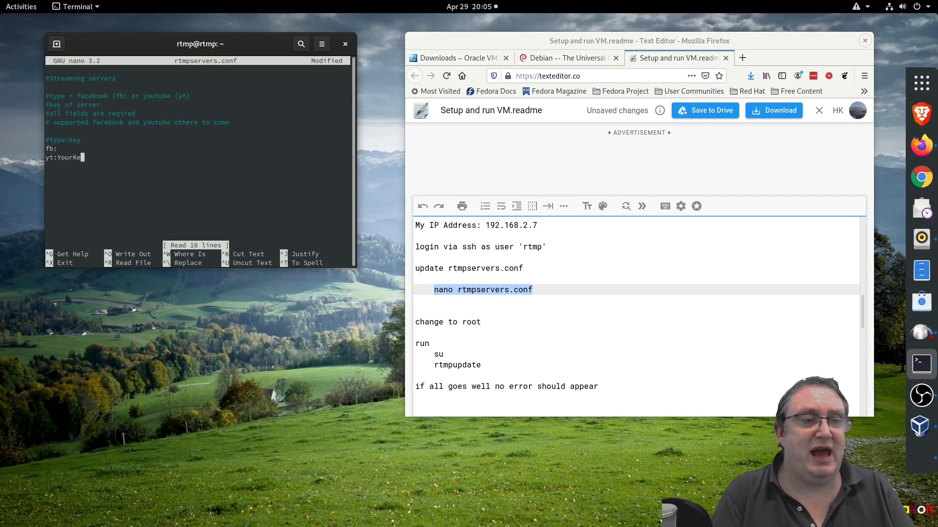
# Replace the placeholder keys with the Facebook and YouTube stream keys and save rtmpservers.conf.
pyautogui.press('Backspace')
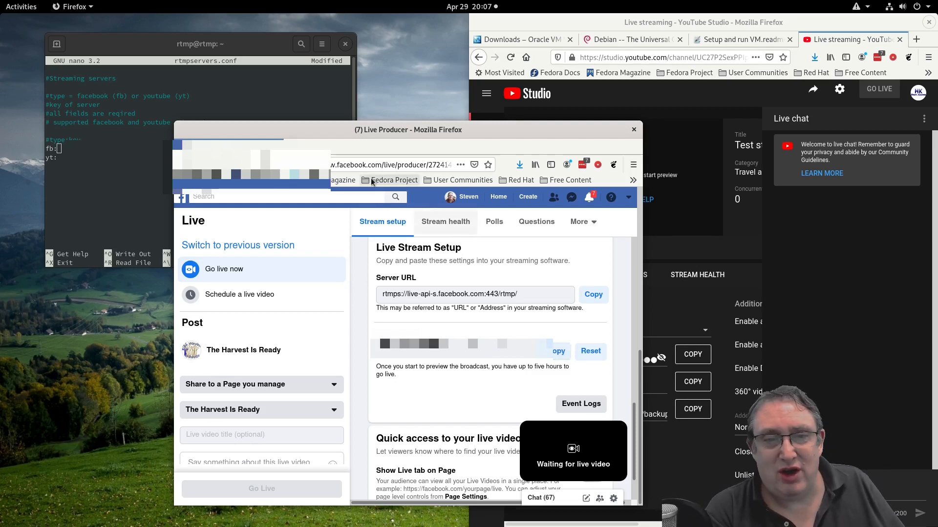
pyautogui.click(556, 351)
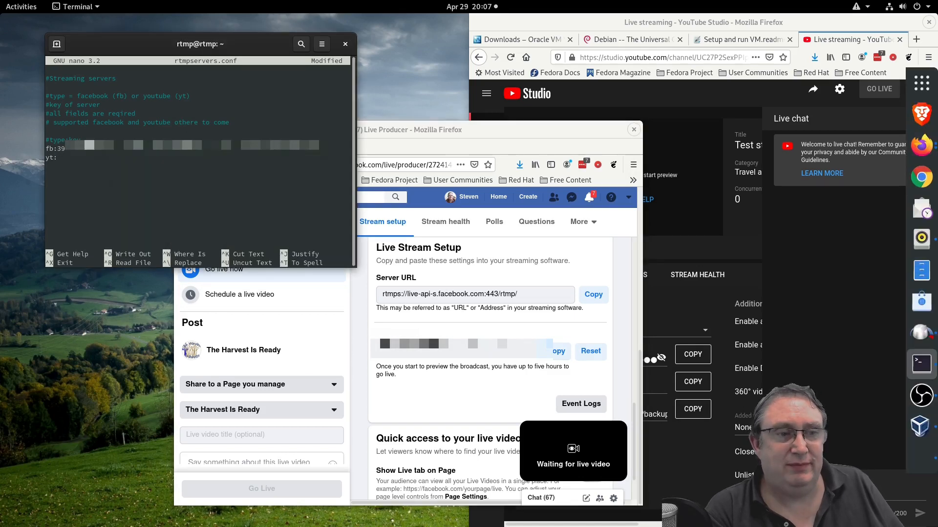
pyautogui.moveTo(576, 155)
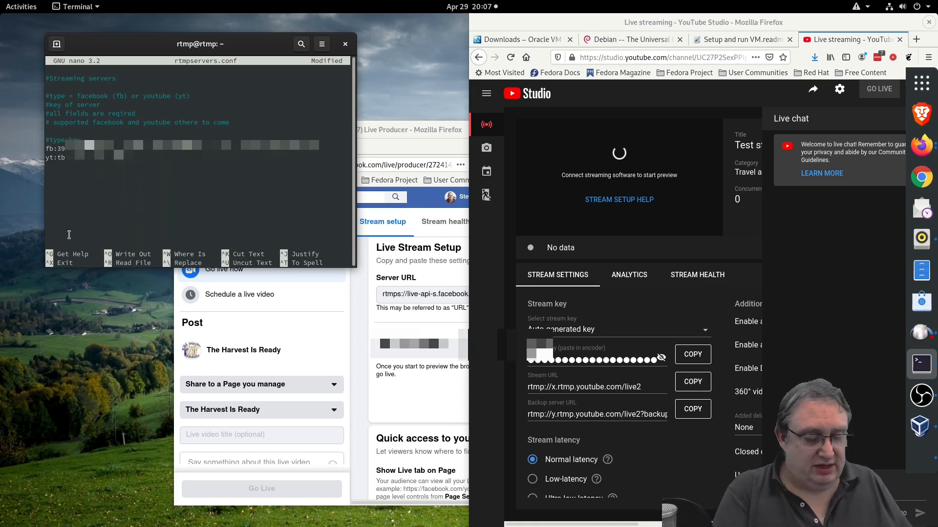
pyautogui.press('ctrl+x')
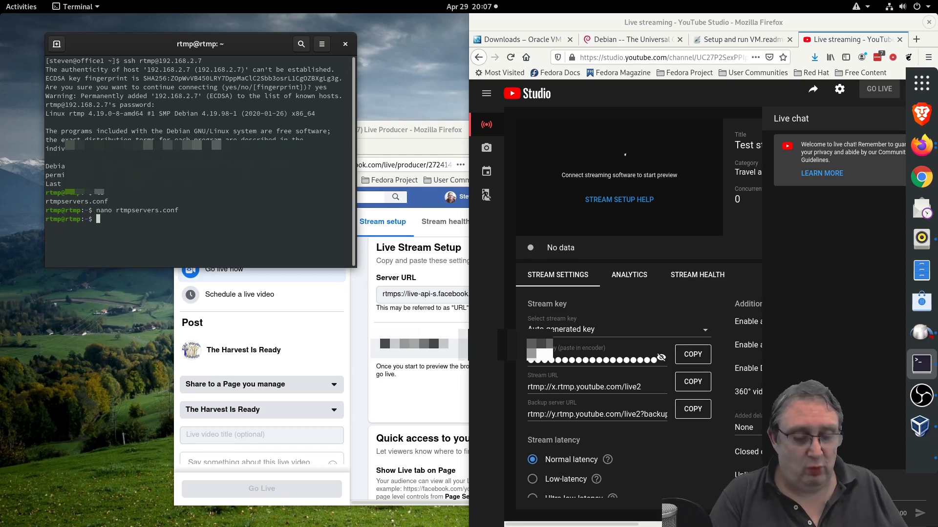
# Switch to the root account with su on the rtmp VM.
pyautogui.write('su')
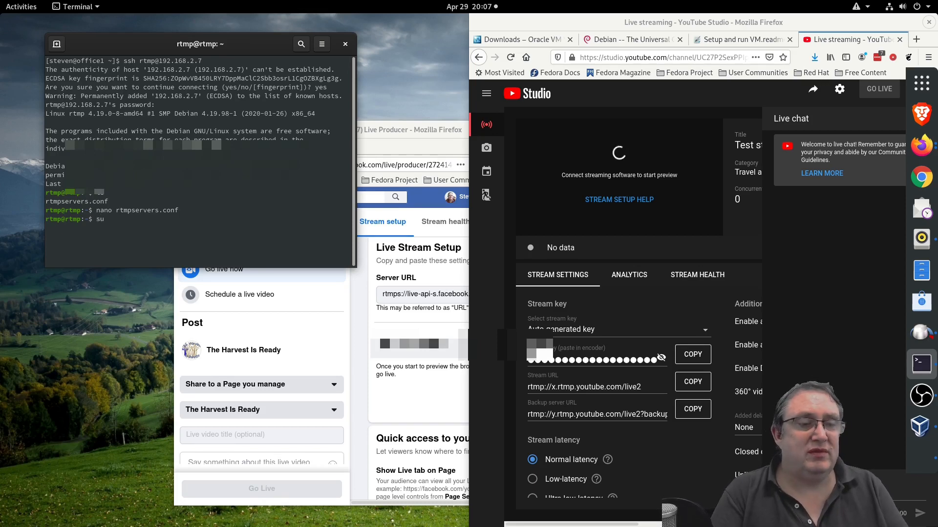
pyautogui.press('Return')
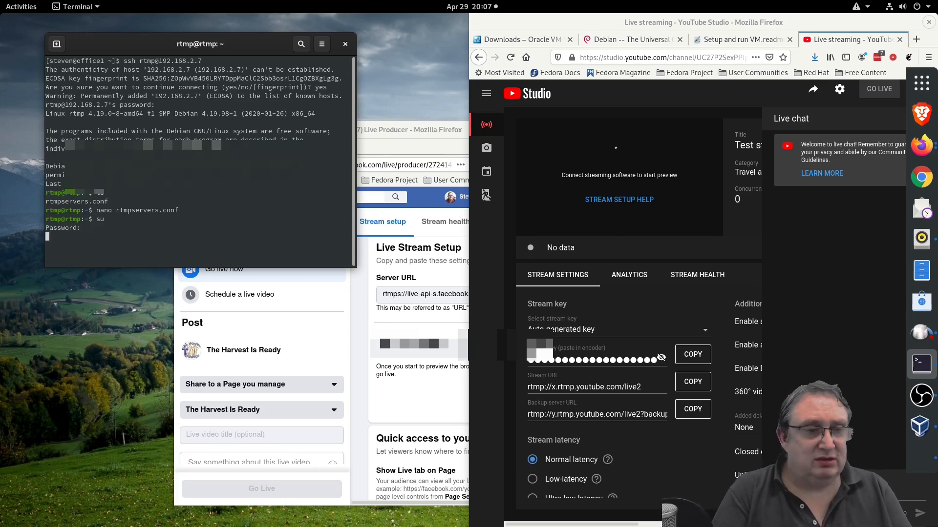
pyautogui.press('Return')
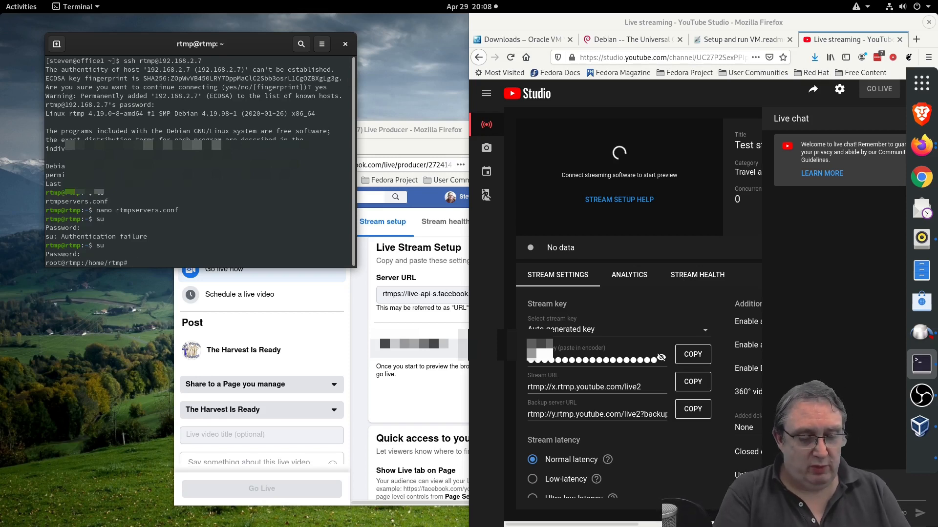
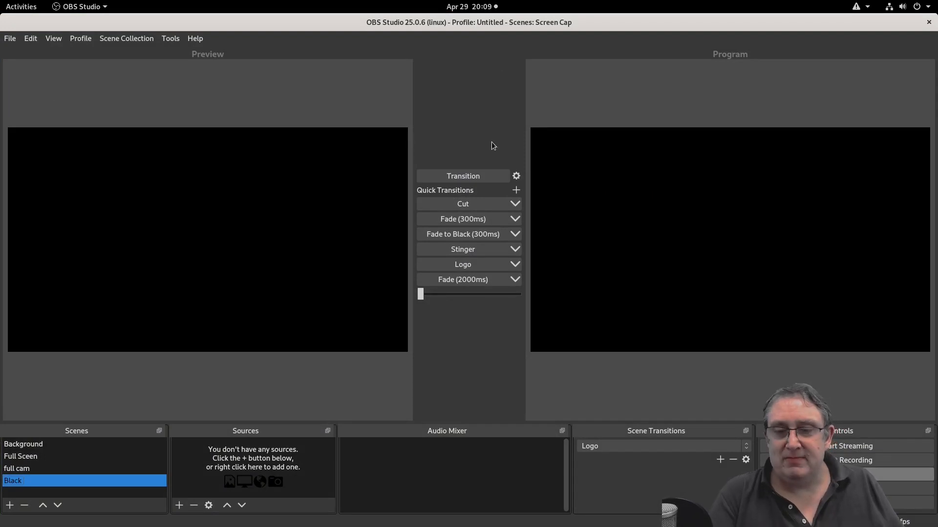
# Run the rtmpupdate command to refresh the RTMP server.
pyautogui.moveTo(22, 456)
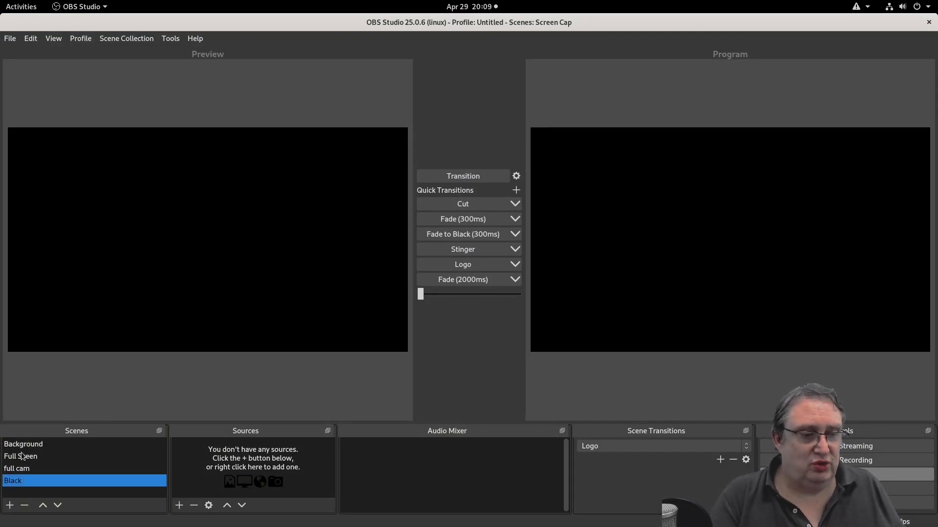
# Bring up the OBS Settings dialog from the Controls panel.
pyautogui.click(17, 468)
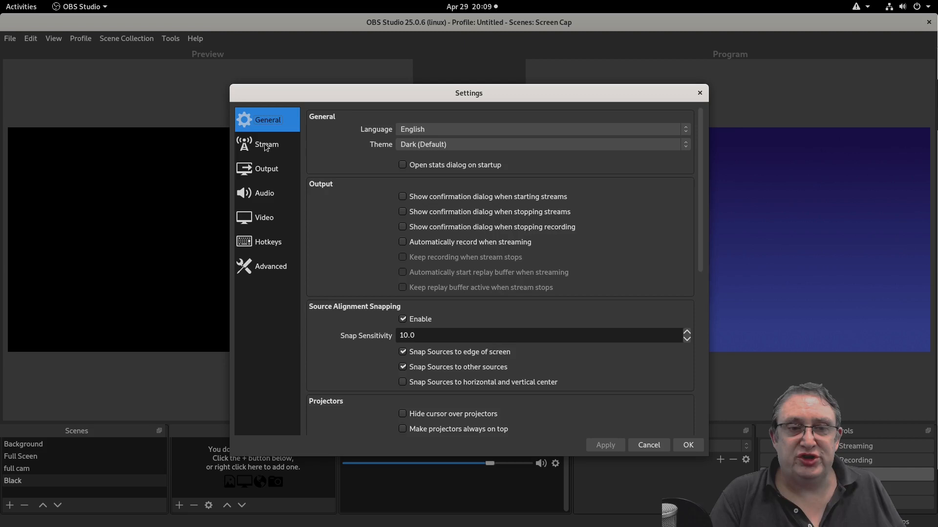
# Keep the Custom streaming service on the Stream settings page.
pyautogui.click(267, 144)
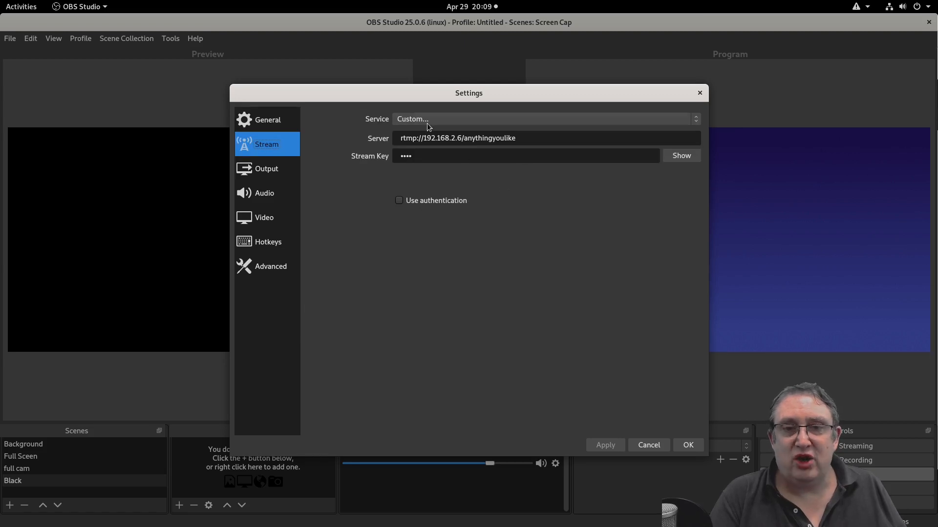
pyautogui.click(544, 119)
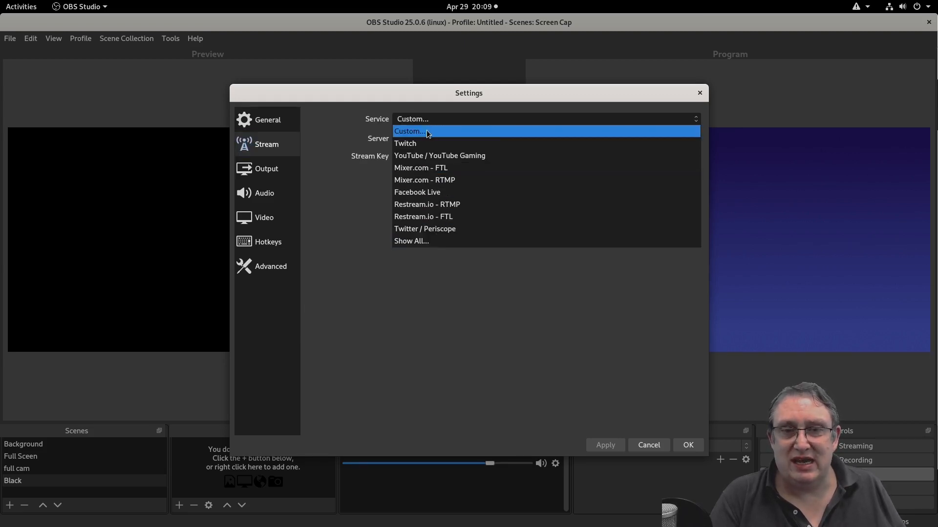
pyautogui.click(409, 131)
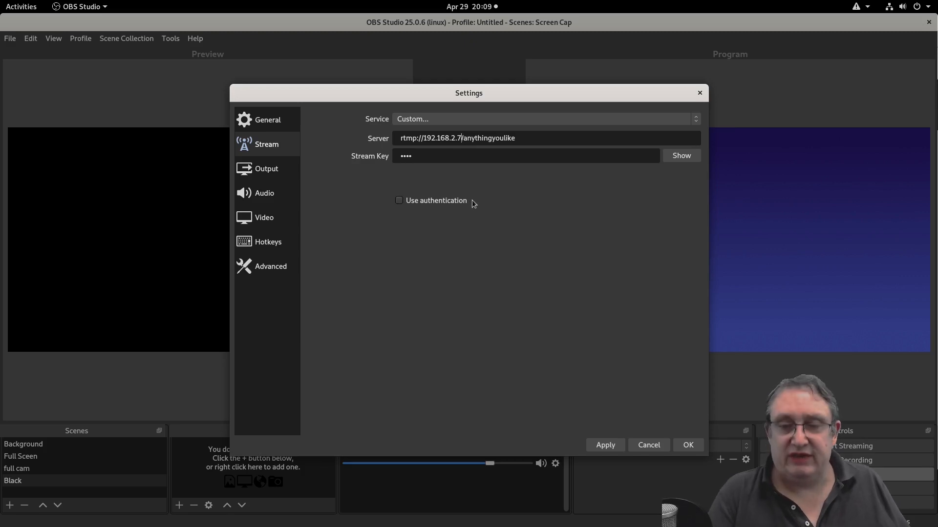
# Change the server address to rtmp://192.168.2.7/live.
pyautogui.click(516, 137)
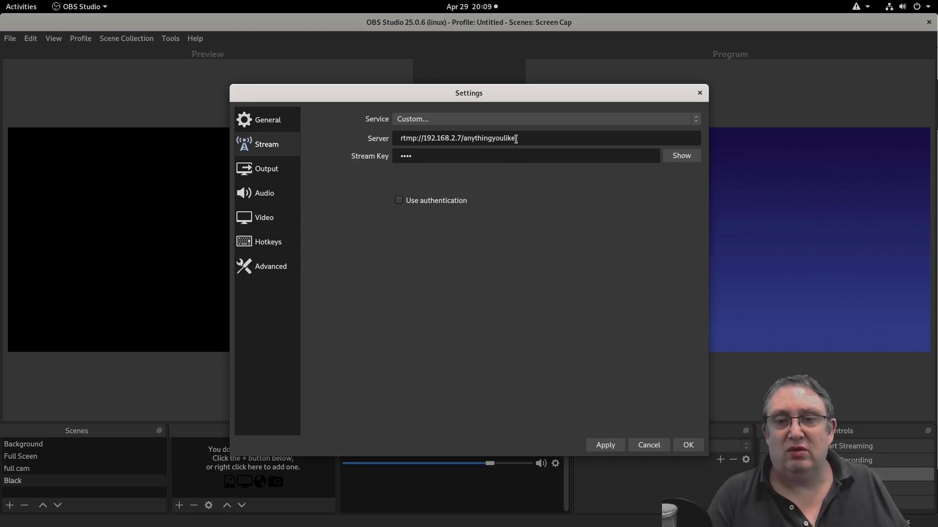
pyautogui.doubleClick(490, 138)
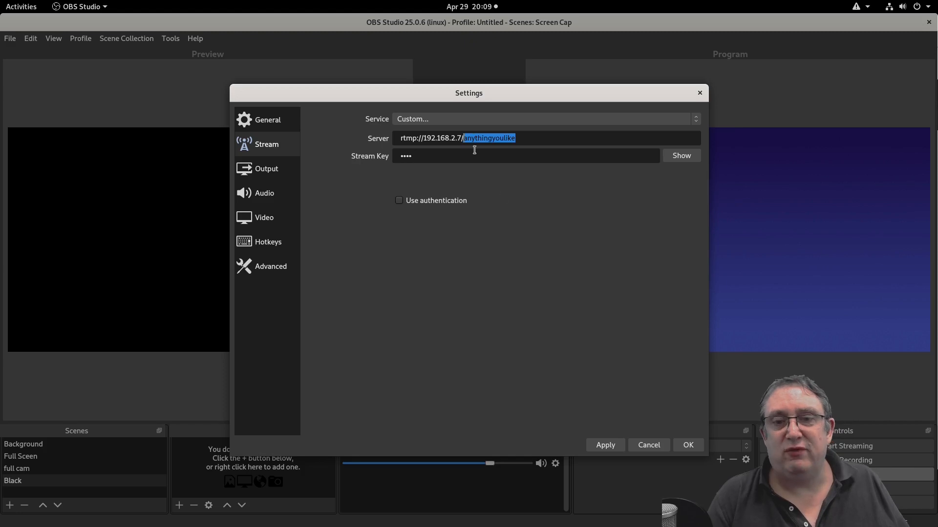
pyautogui.write('liv')
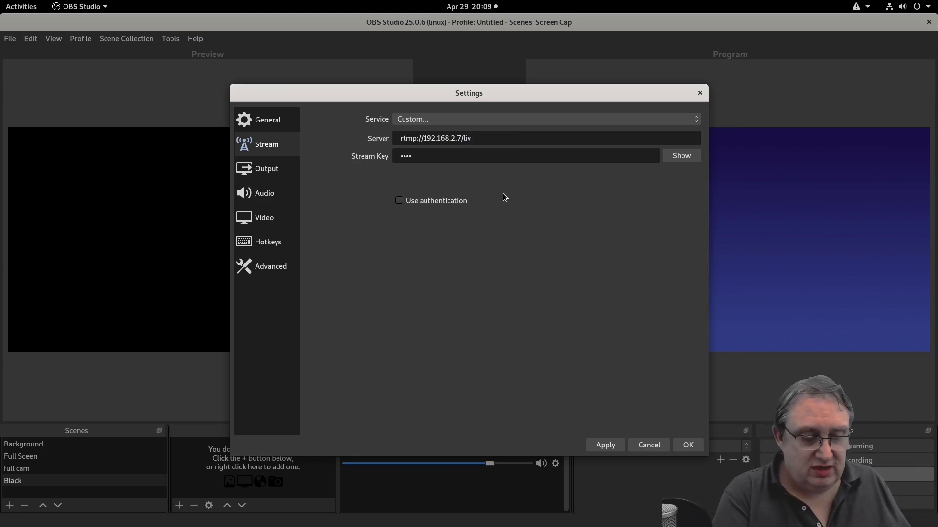
pyautogui.write('e')
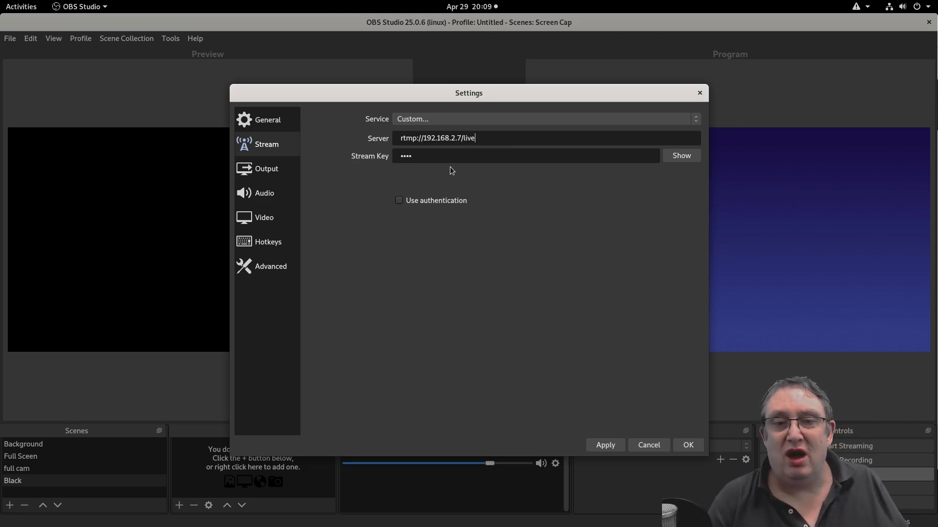
pyautogui.tripleClick(406, 155)
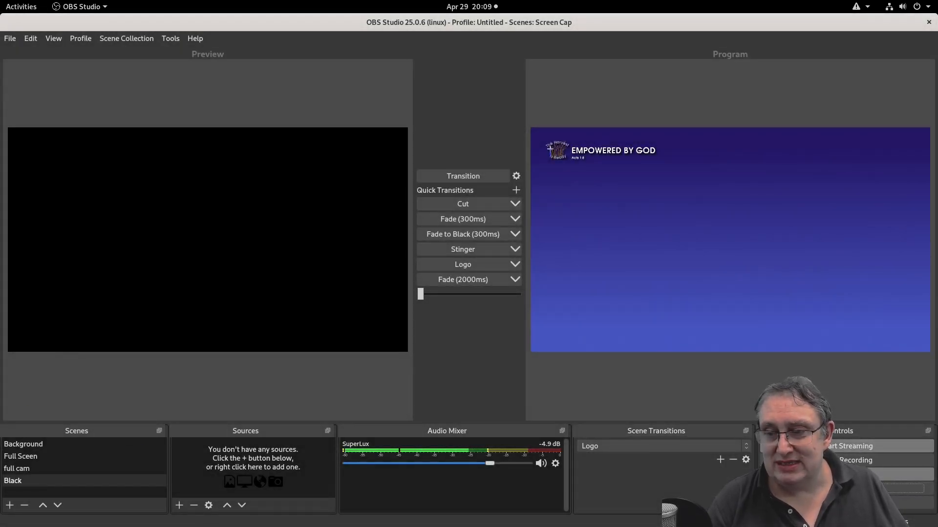
# Start streaming to the relay VM and check the YouTube Studio preview in Firefox.
pyautogui.click(849, 447)
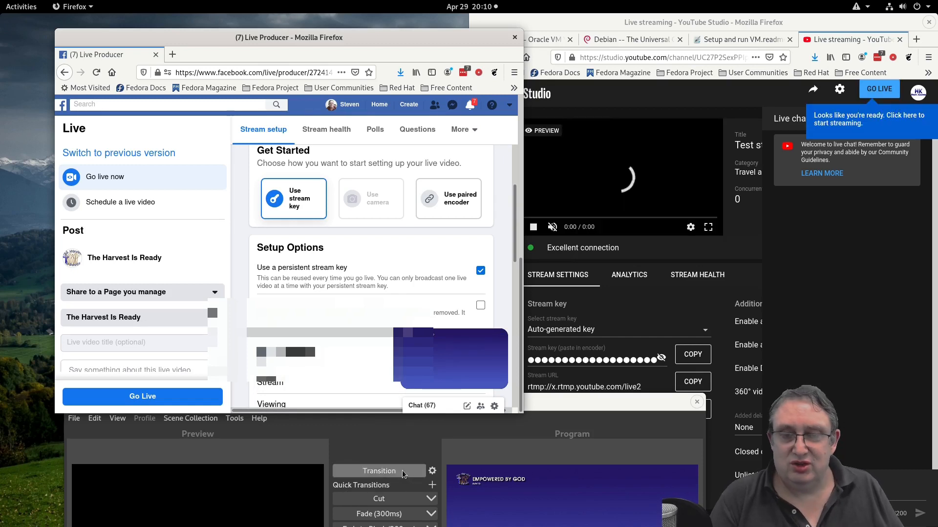
pyautogui.moveTo(594, 174)
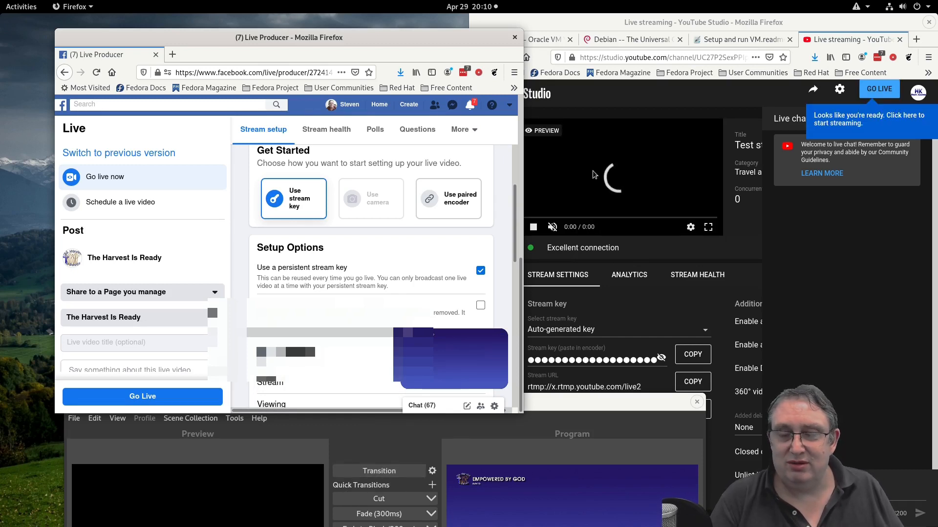
pyautogui.moveTo(628, 194)
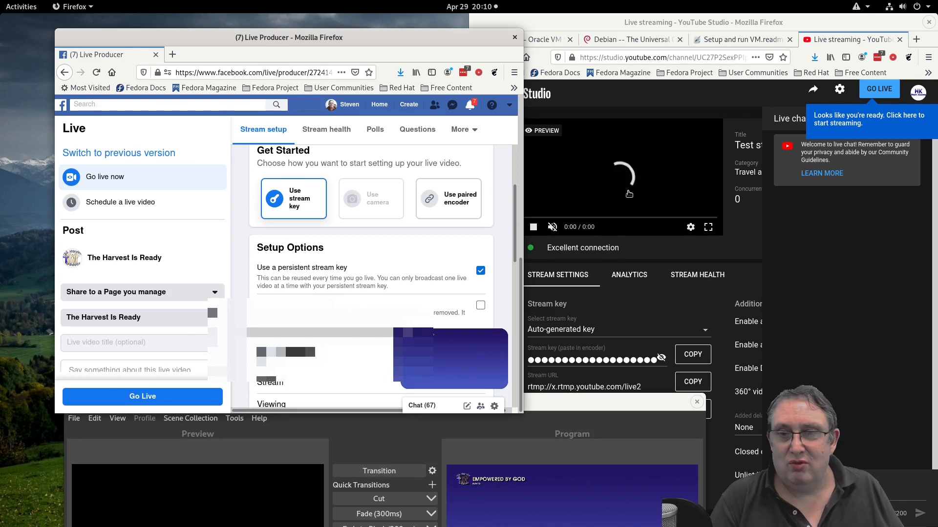
pyautogui.moveTo(609, 231)
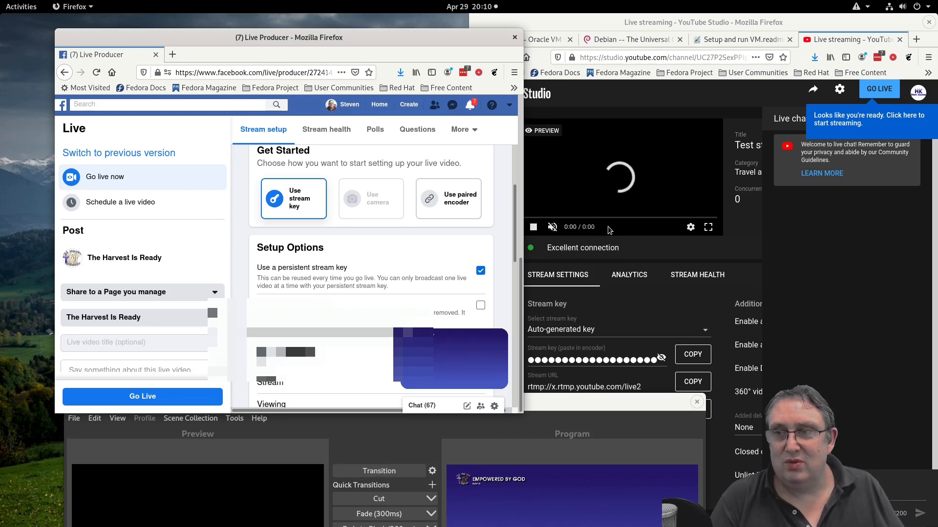
pyautogui.moveTo(624, 198)
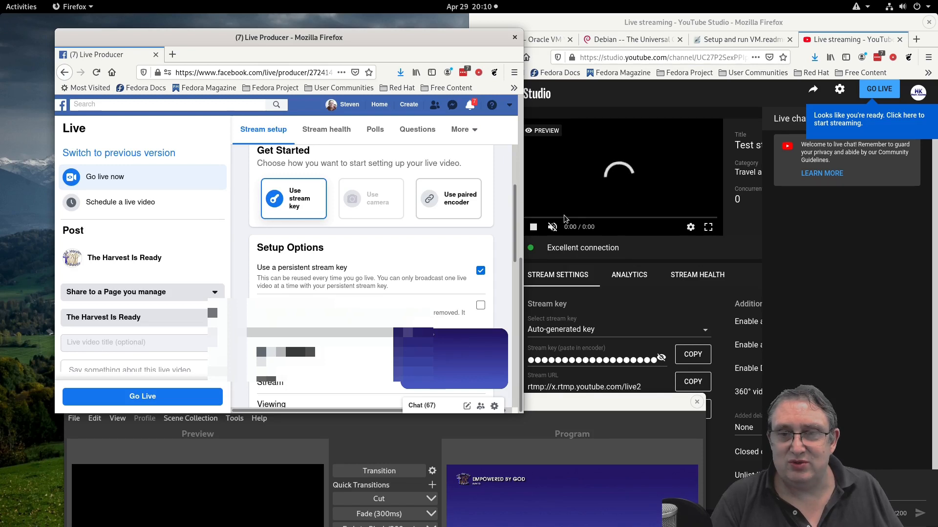
pyautogui.click(534, 227)
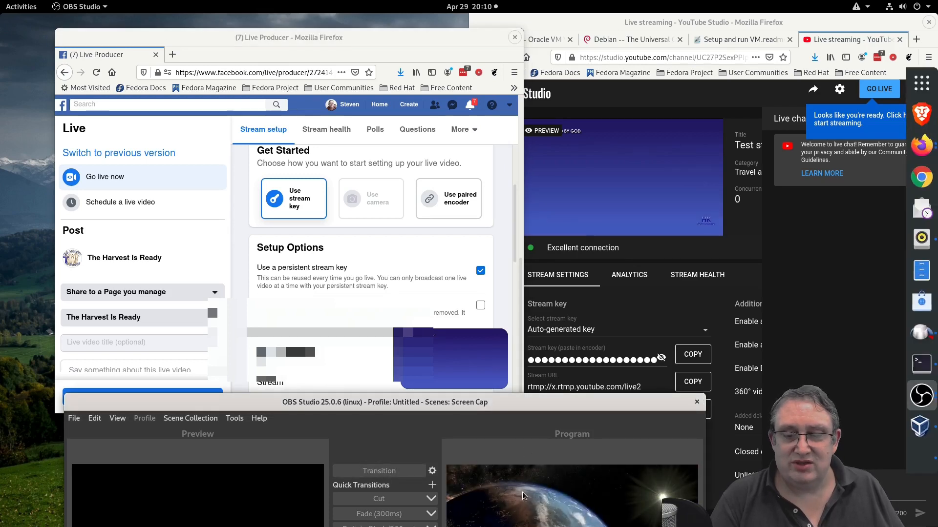
pyautogui.moveTo(541, 477)
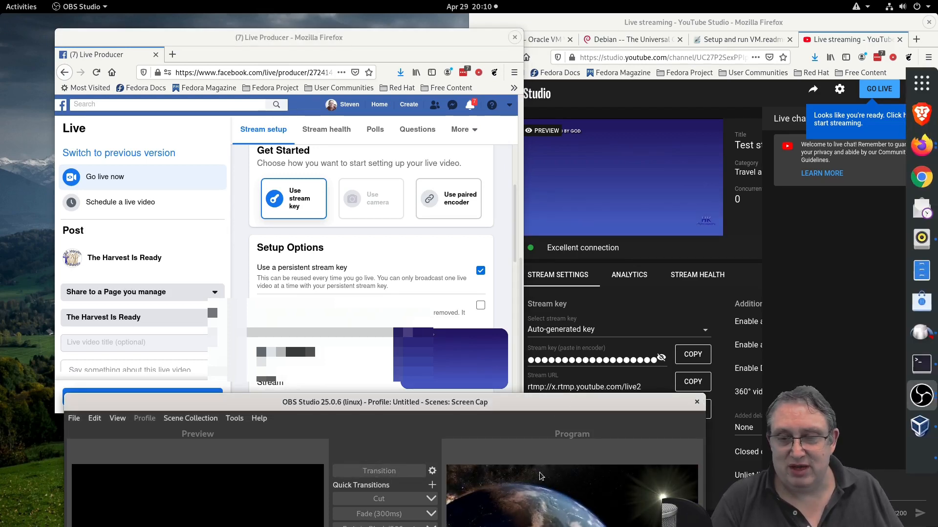
pyautogui.moveTo(541, 322)
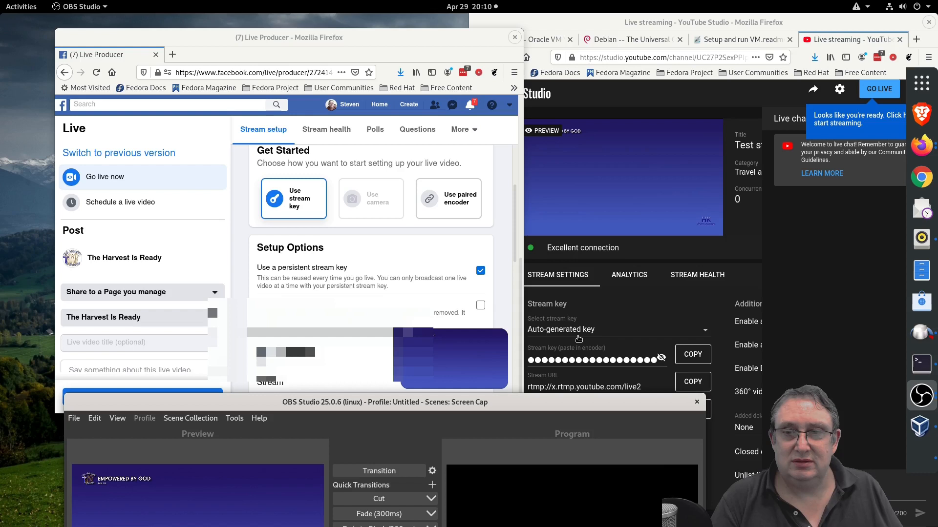
pyautogui.moveTo(589, 329)
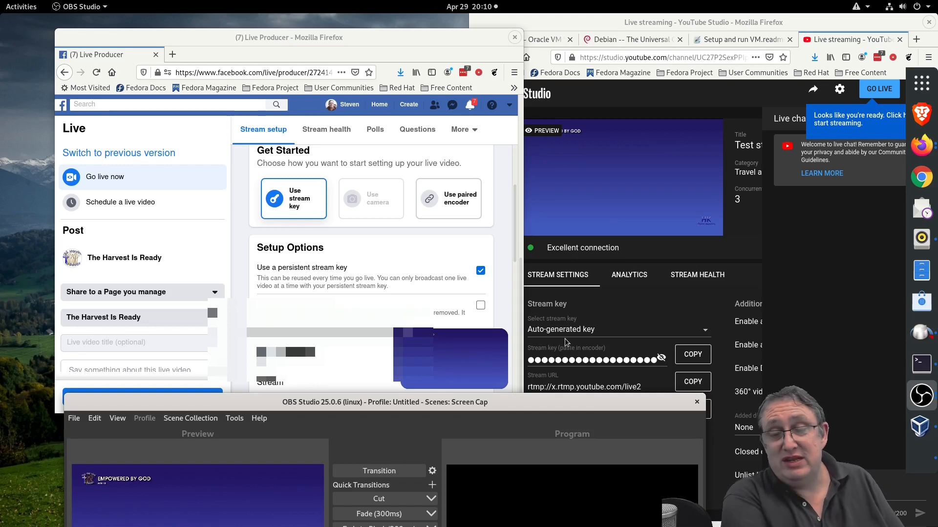
pyautogui.moveTo(588, 305)
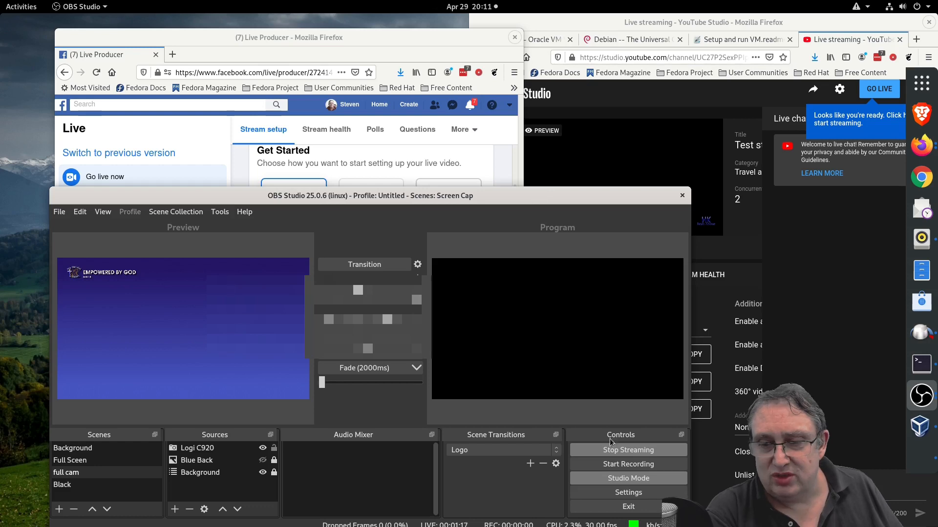
# Exit the root shell in the terminal and become root again with su.
pyautogui.click(627, 450)
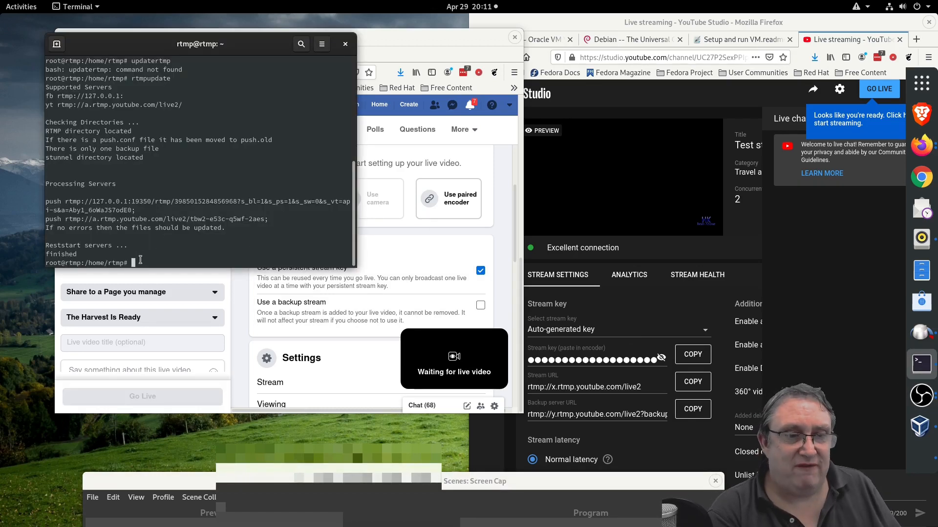
pyautogui.write('exit')
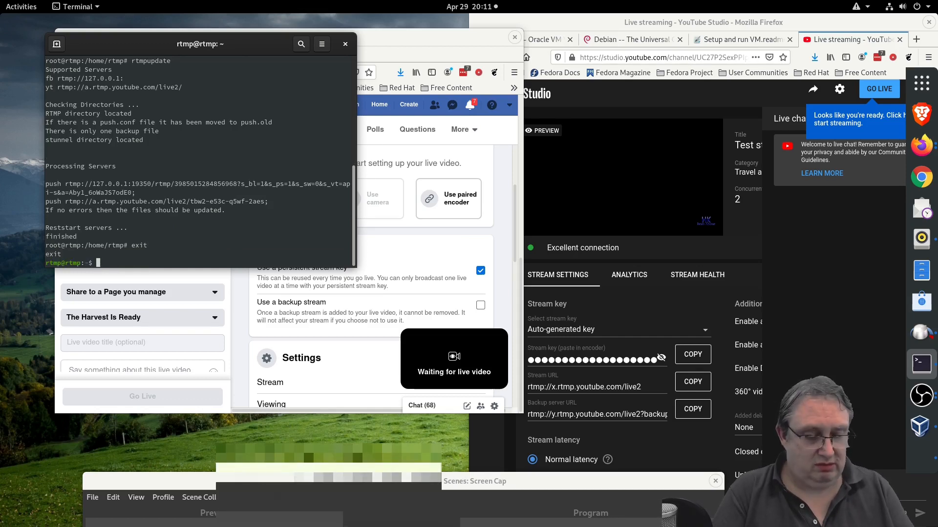
pyautogui.write('su')
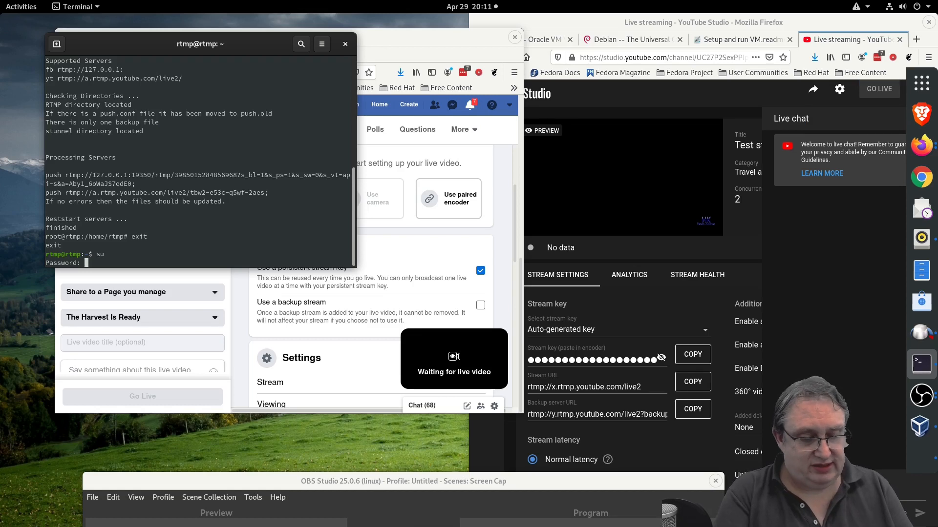
pyautogui.press('Return')
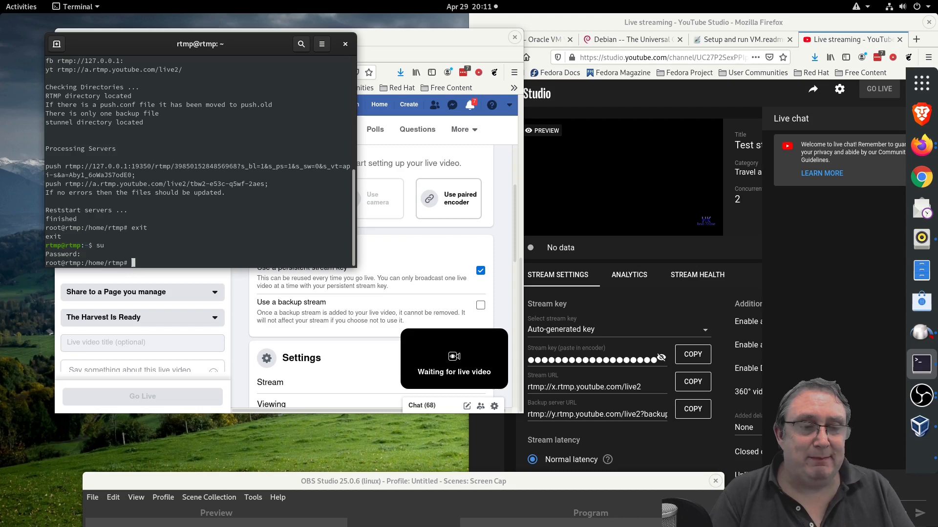
# Open /etc/nginx/rtmp.conf in nano for editing.
pyautogui.write('nano')
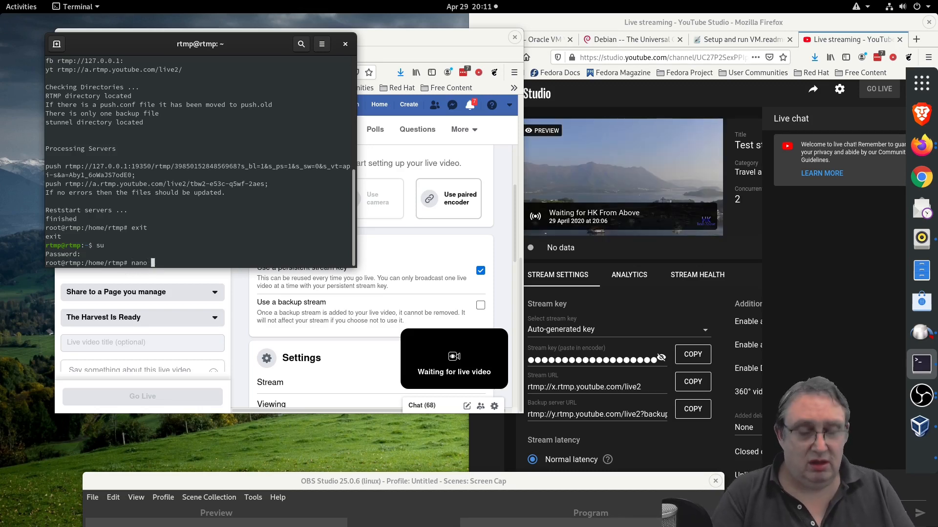
pyautogui.write('/et')
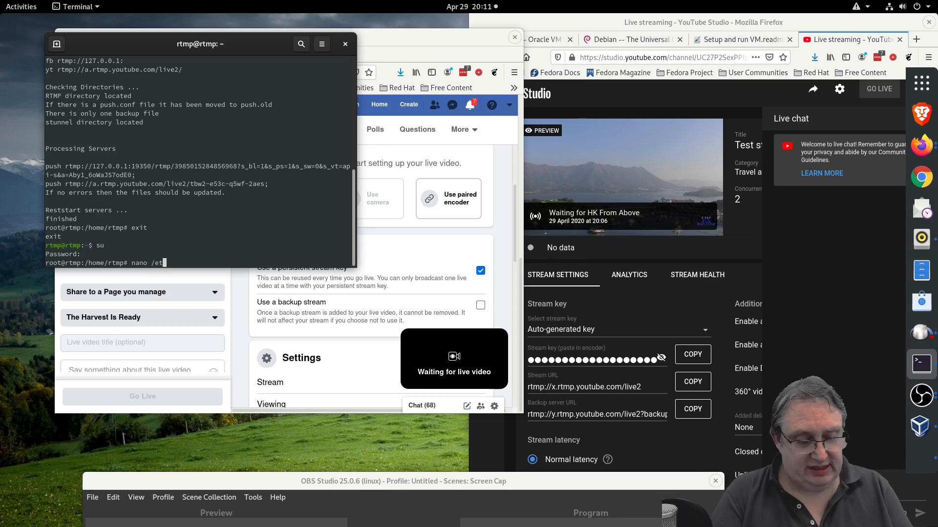
pyautogui.write('c/')
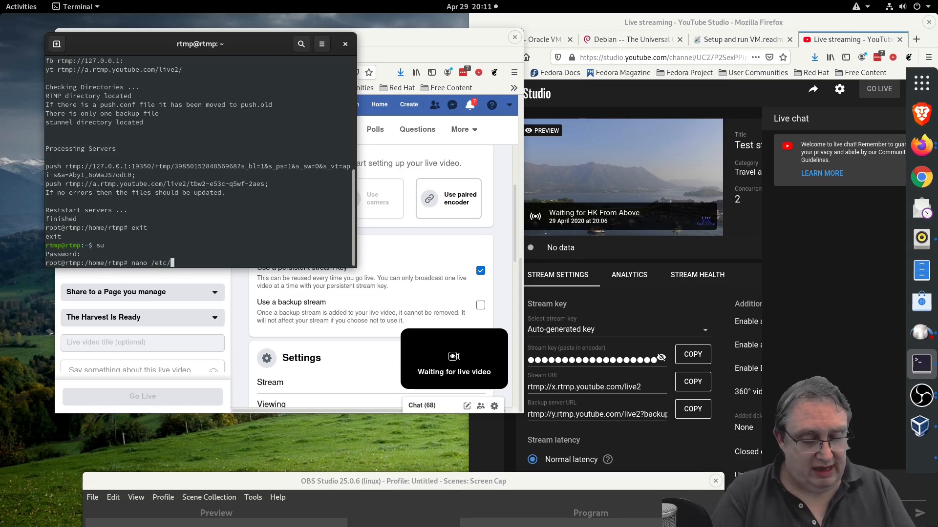
pyautogui.write('nginx')
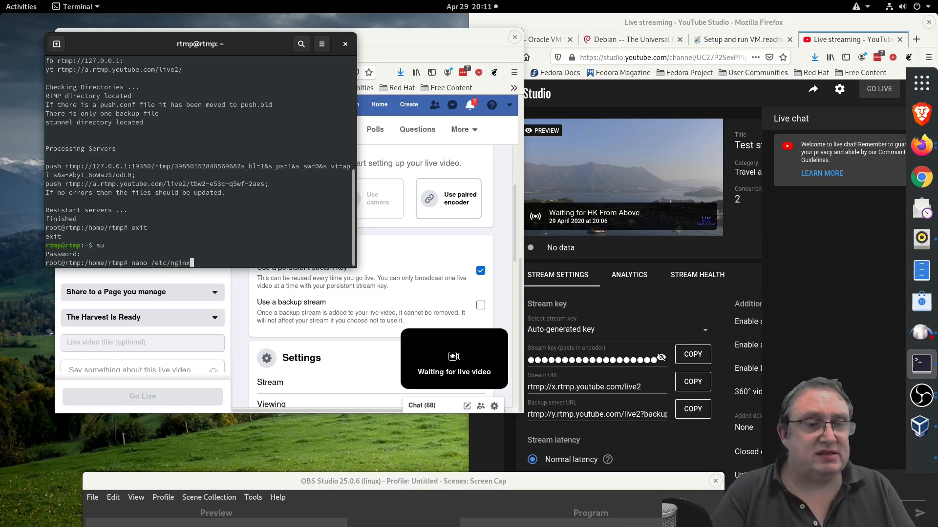
pyautogui.write('rt')
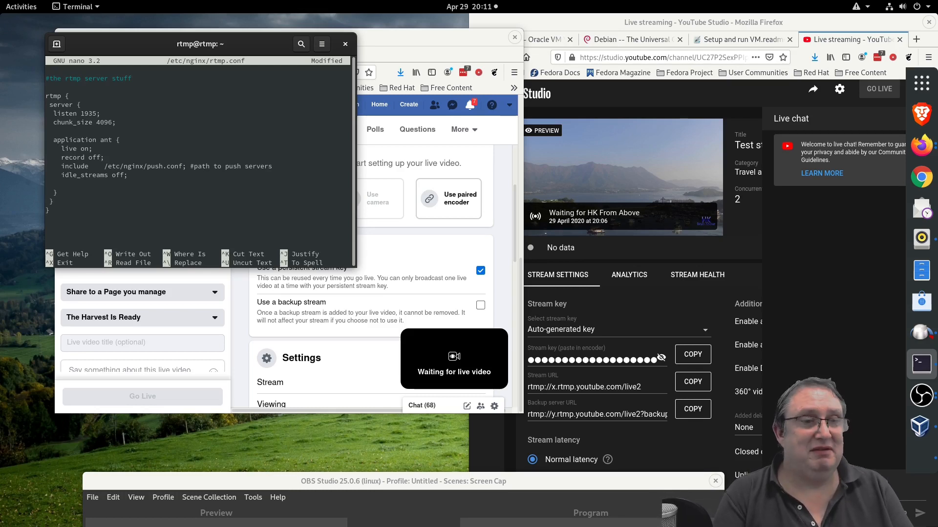
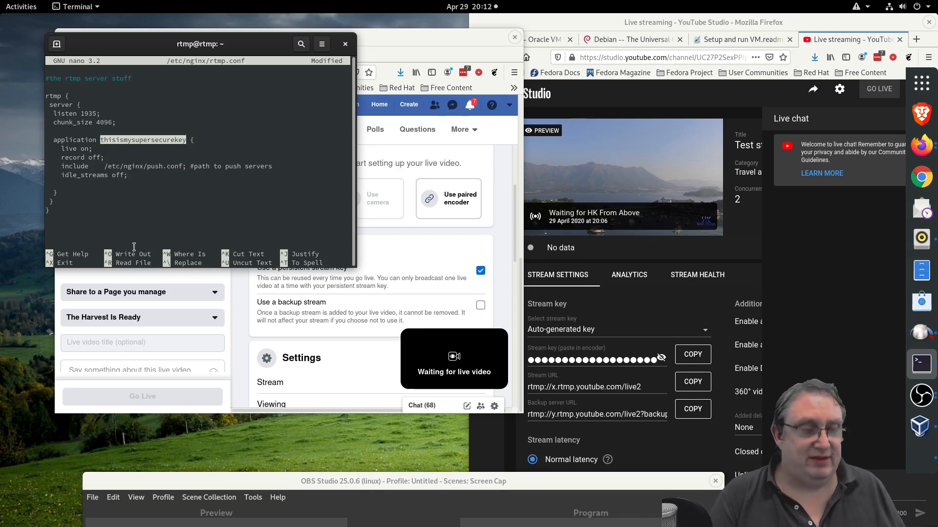
pyautogui.press('ctrl+x')
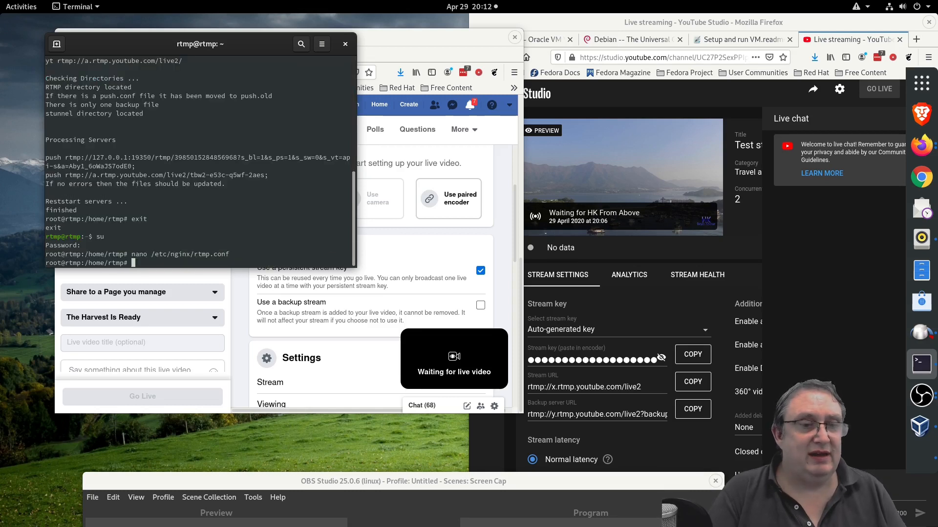
# Rerun rtmpupdate as root to restart the push servers, then return to OBS.
pyautogui.write('exit')
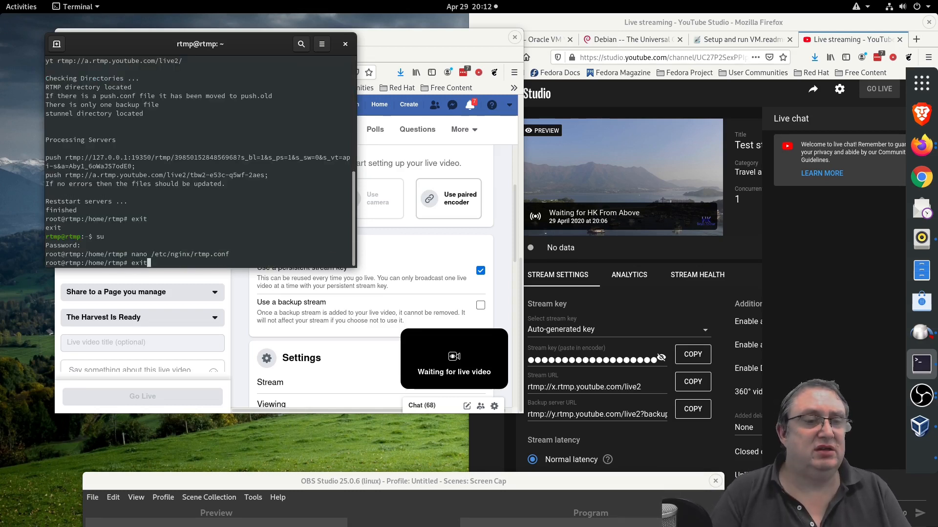
pyautogui.write('rtmpupdate')
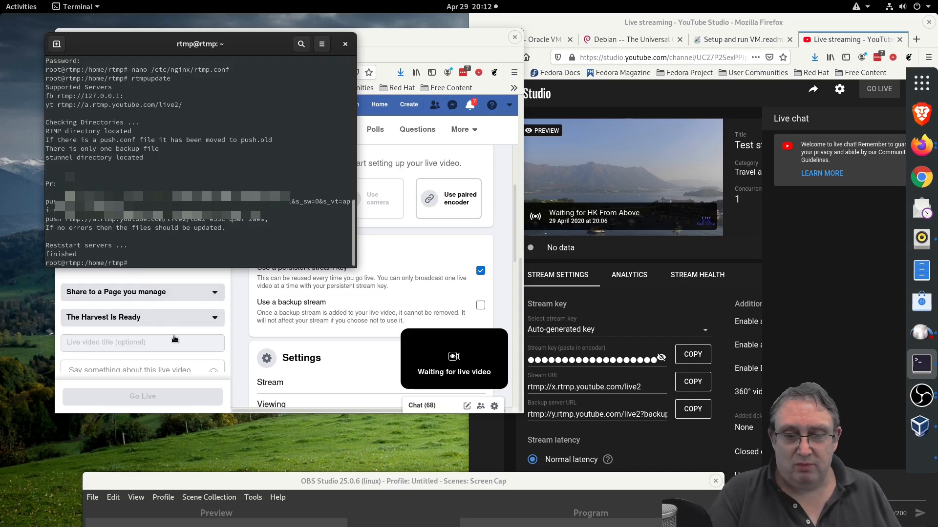
pyautogui.click(403, 481)
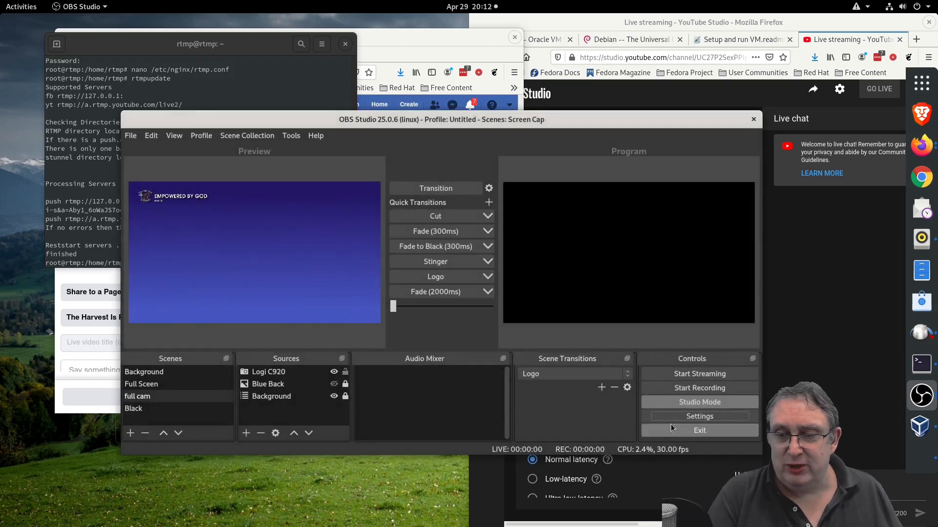
pyautogui.click(699, 374)
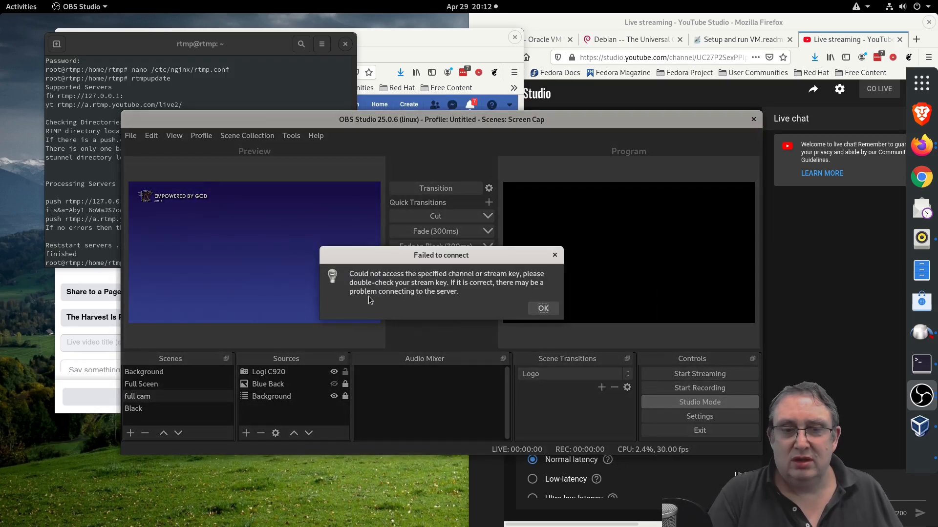
pyautogui.click(542, 307)
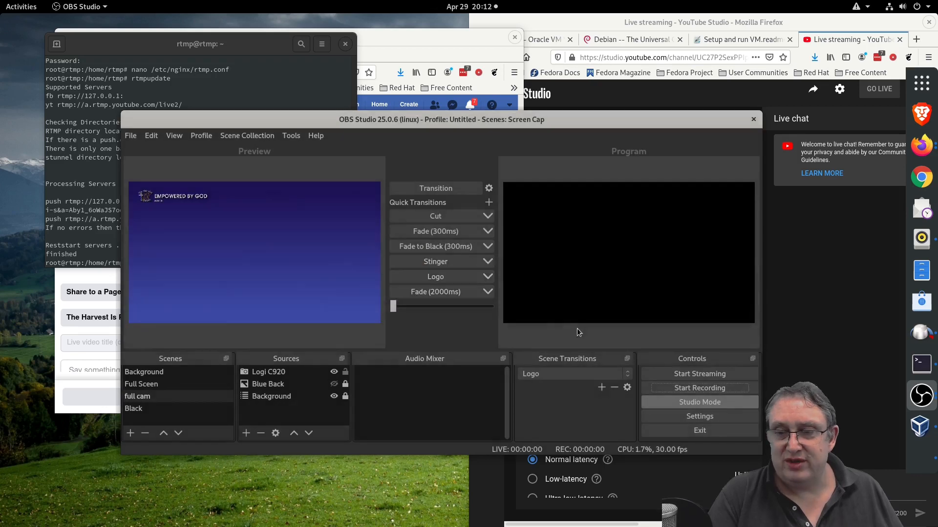
pyautogui.click(698, 375)
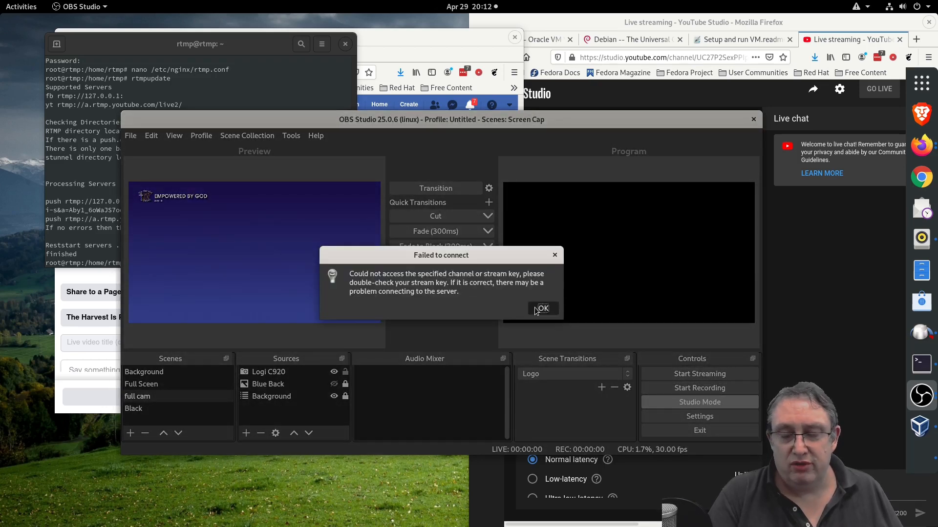
pyautogui.click(542, 308)
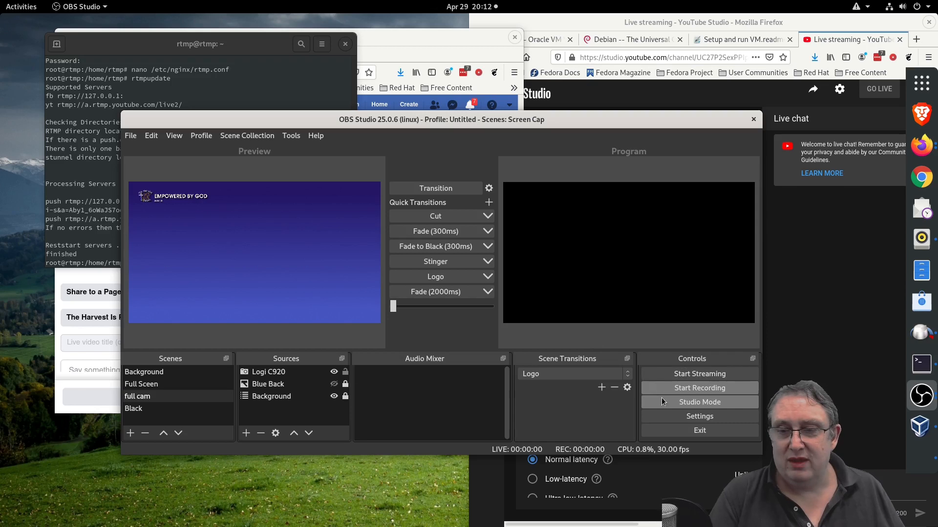
pyautogui.click(699, 416)
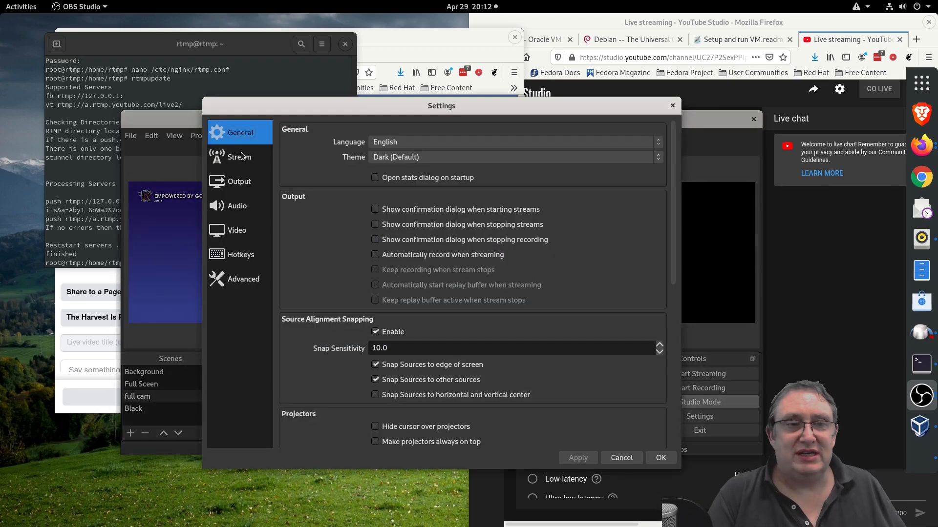
pyautogui.click(238, 157)
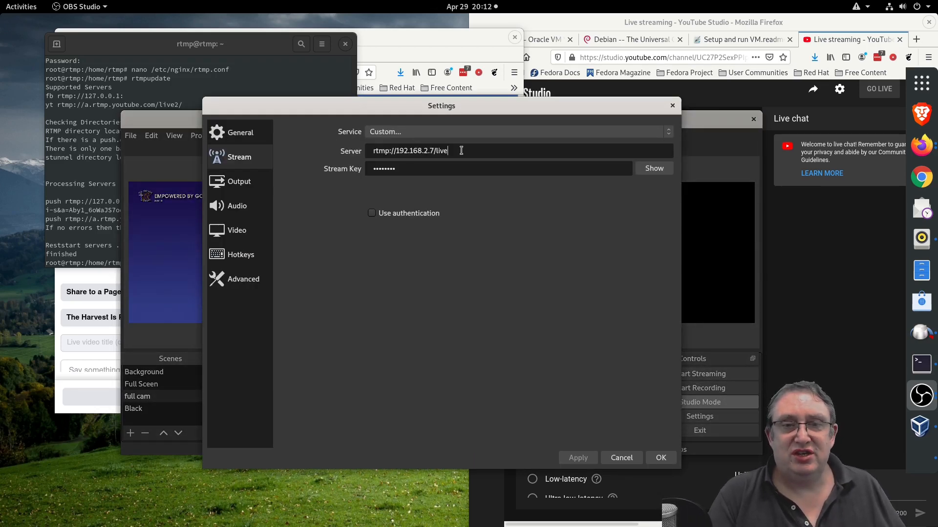
pyautogui.rightClick(460, 151)
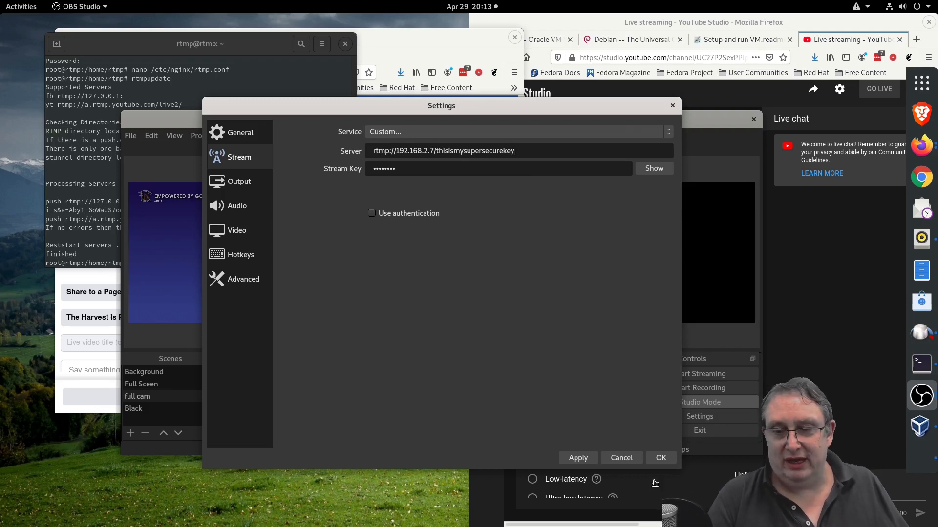
pyautogui.click(661, 457)
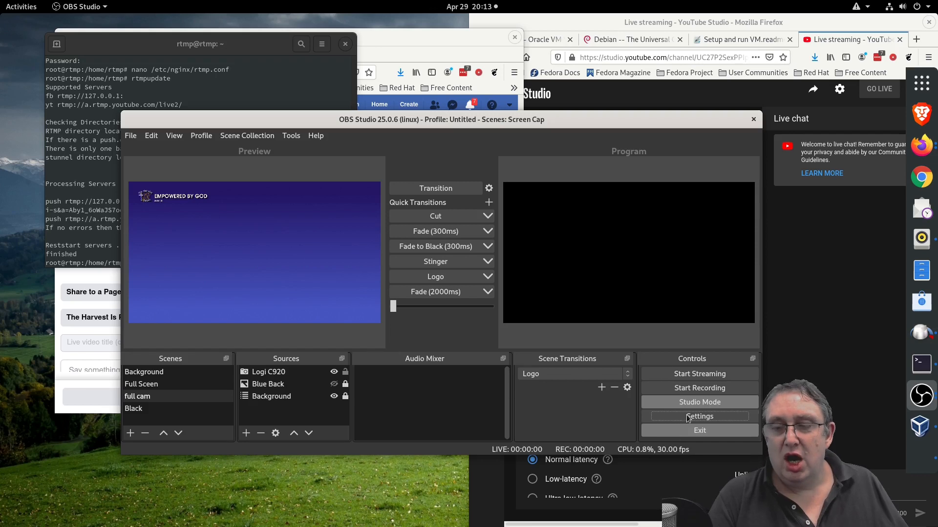
# Start streaming to the secret application address on the RTMP server.
pyautogui.click(699, 374)
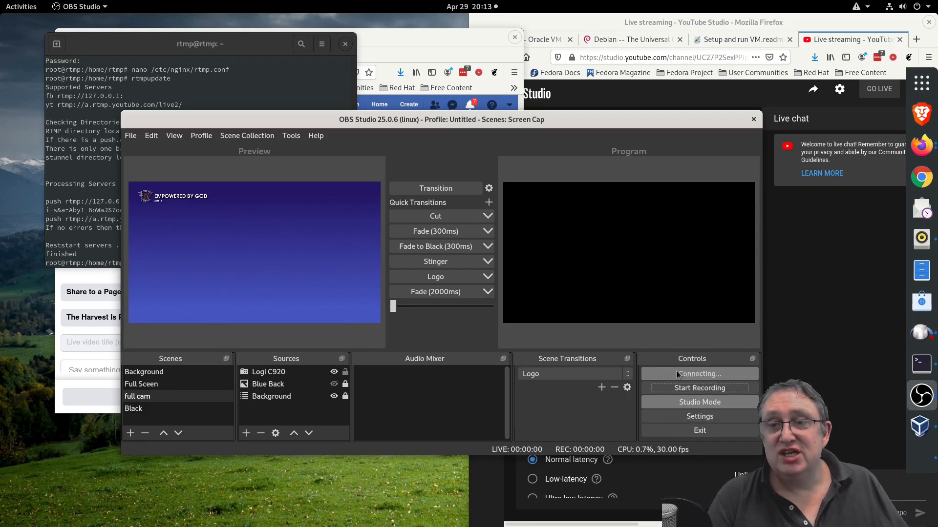
pyautogui.click(698, 373)
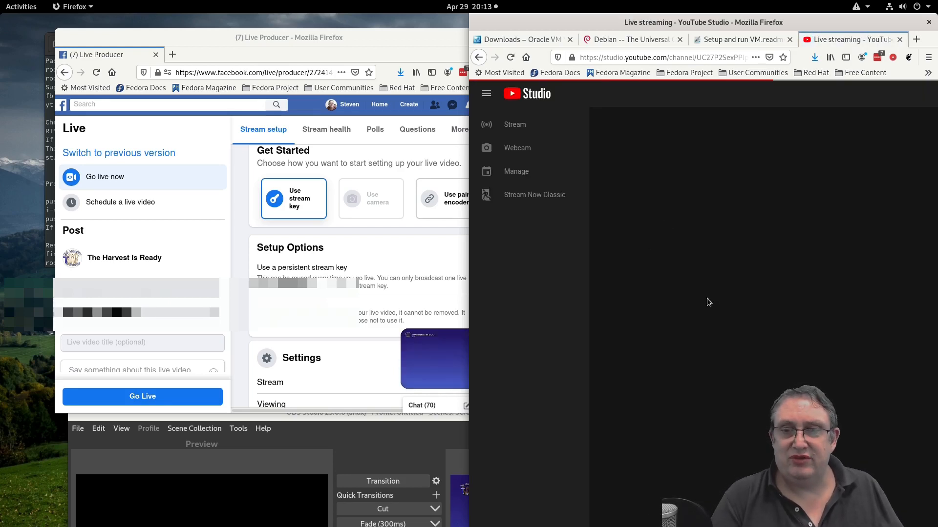
# Show the YouTube Studio stream page with the relayed preview at excellent connection.
pyautogui.click(512, 124)
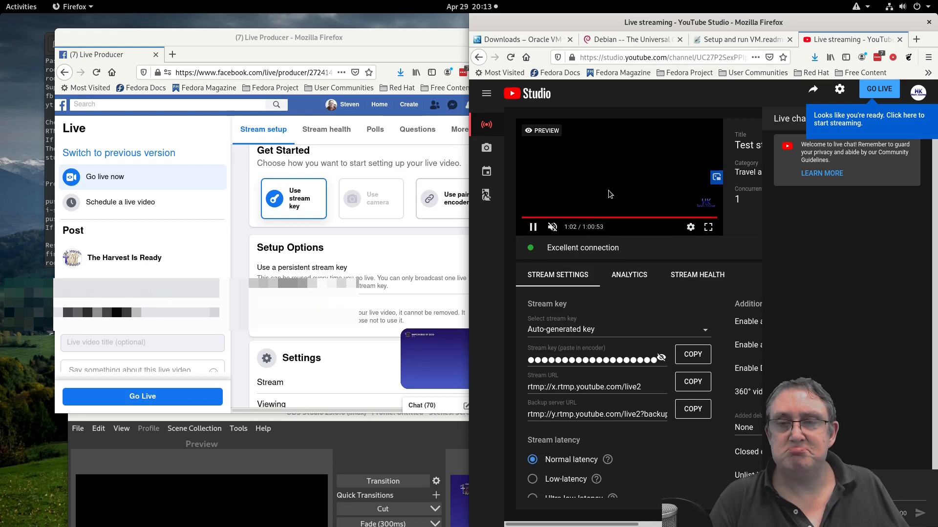
pyautogui.moveTo(613, 193)
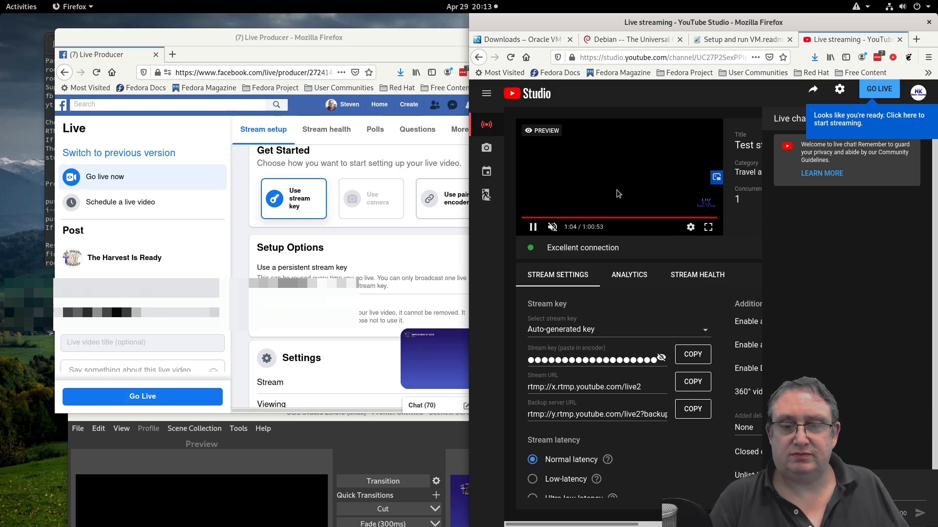